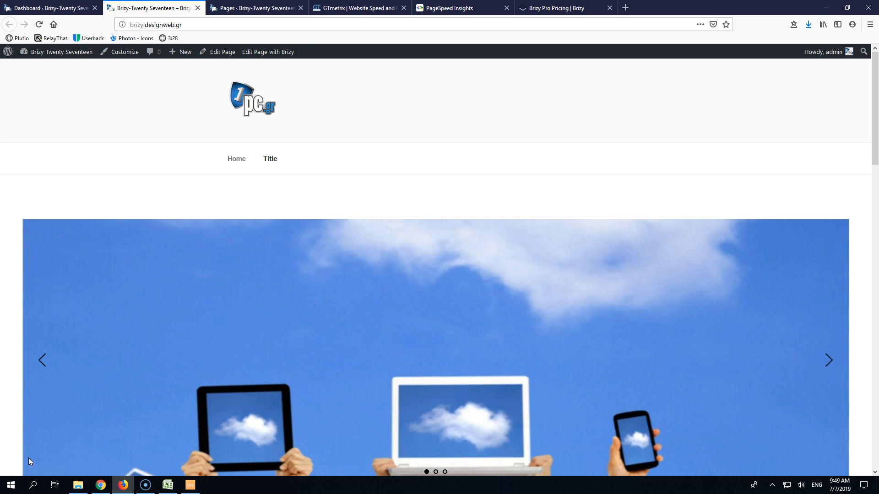
Select the Brizy home page address brizy.designweb.gr in the browser's address bar
left_click(208, 25)
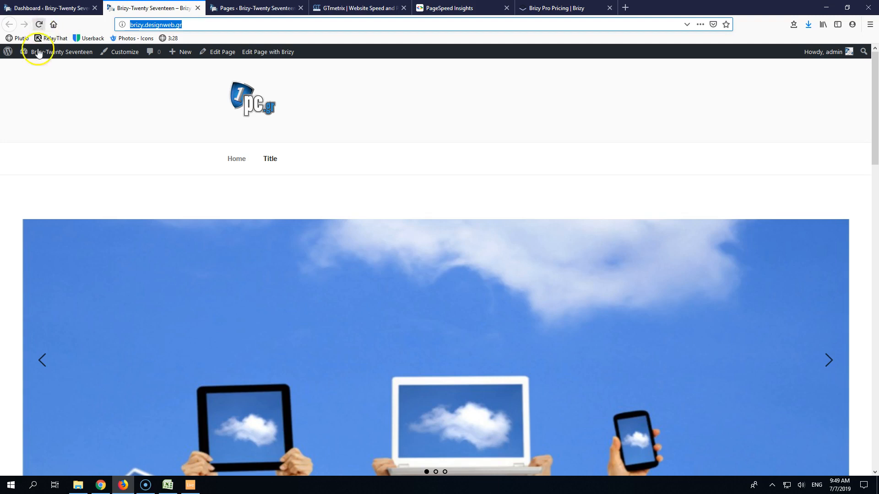
left_click(356, 7)
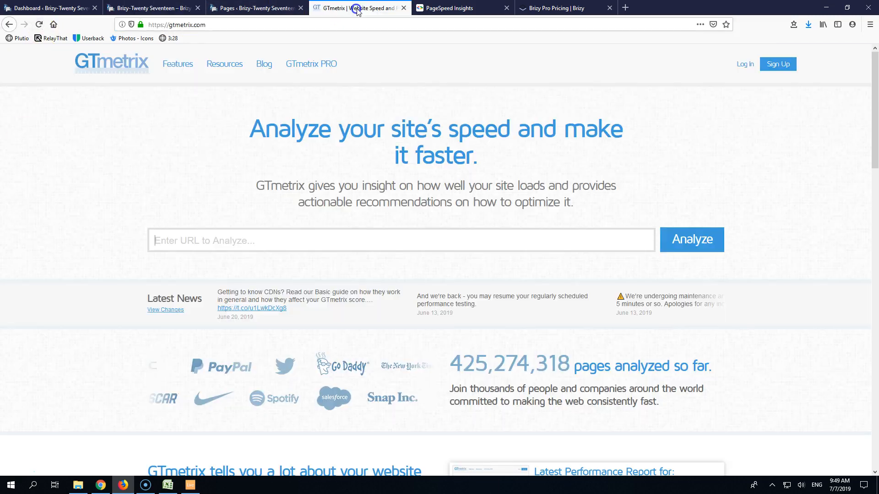
type("http://brizy.designweb.gr/")
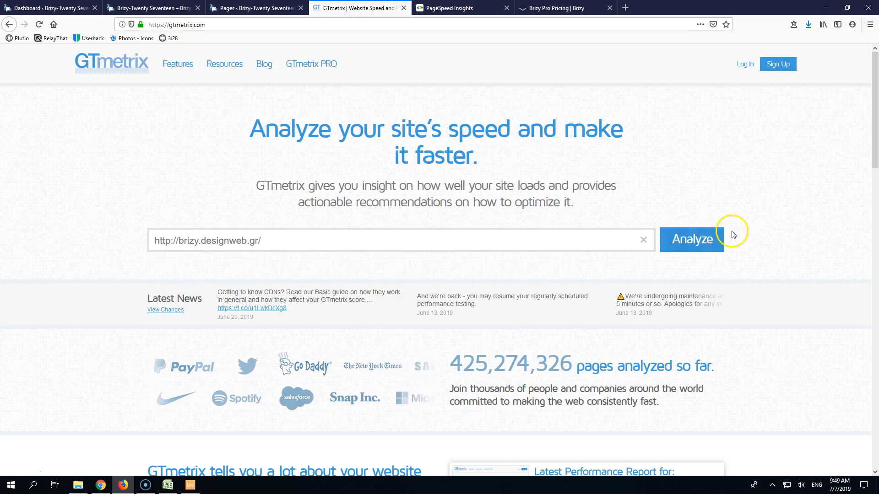
left_click(692, 239)
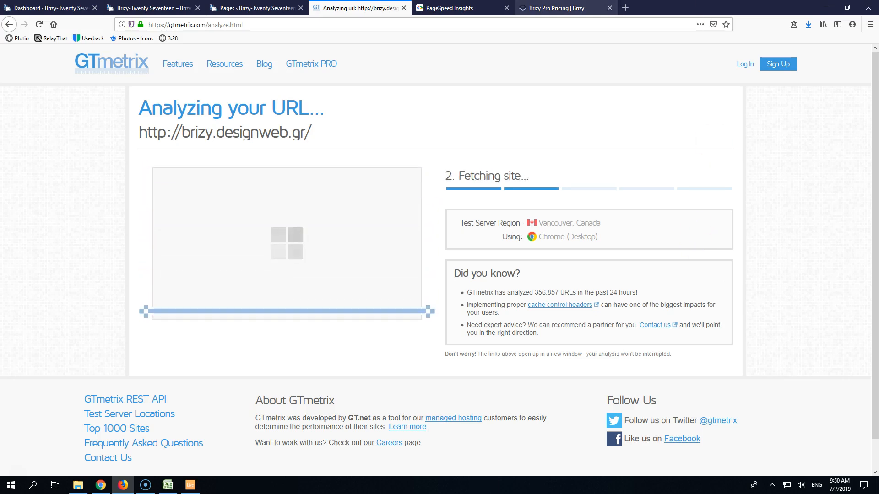
left_click(452, 8)
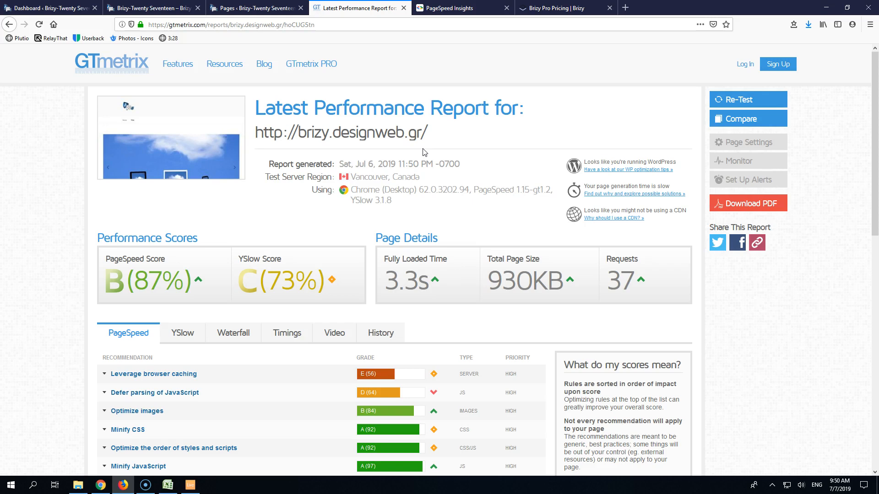
mouse_move(744, 105)
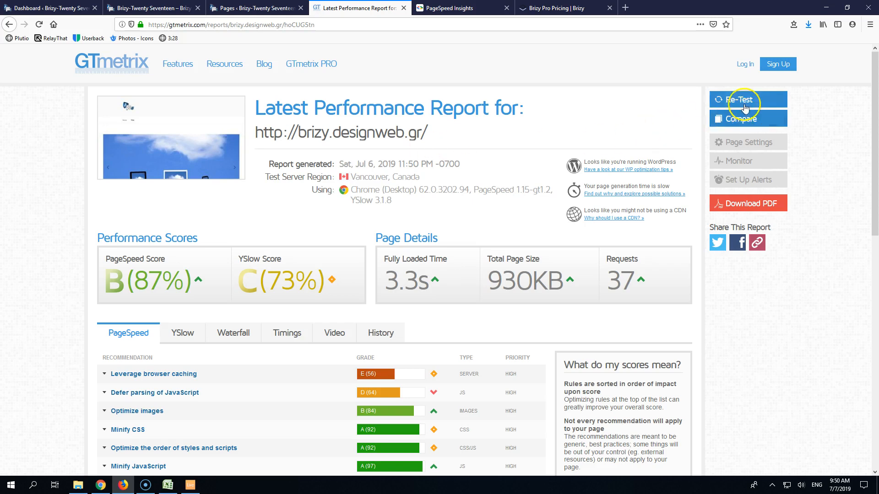
left_click(742, 100)
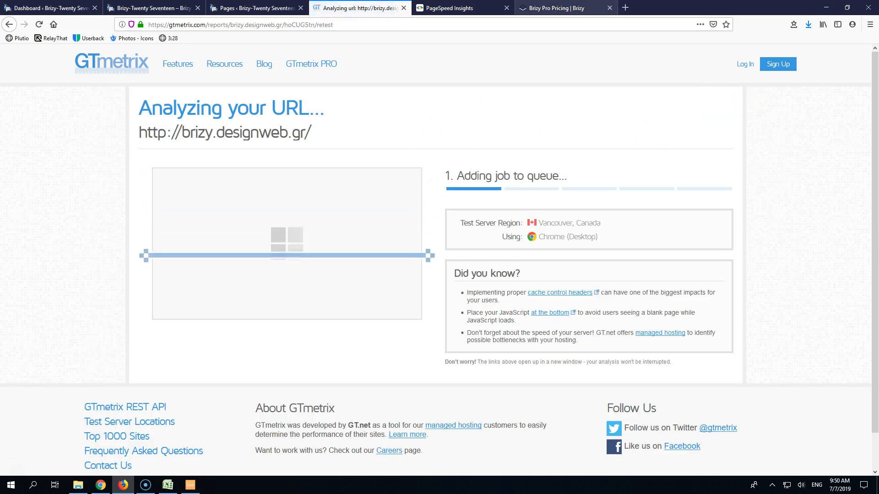
Check the home page's PageSpeed Insights desktop score of 83, then re-test in GTmetrix
left_click(463, 8)
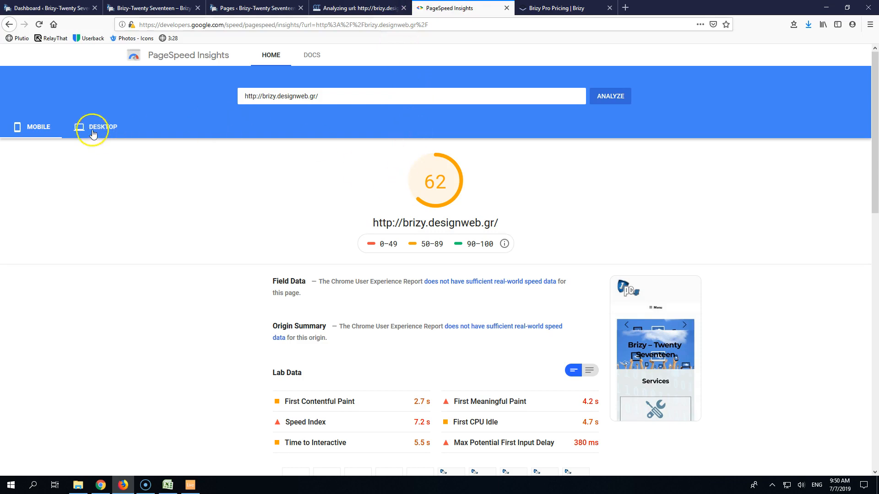
left_click(103, 128)
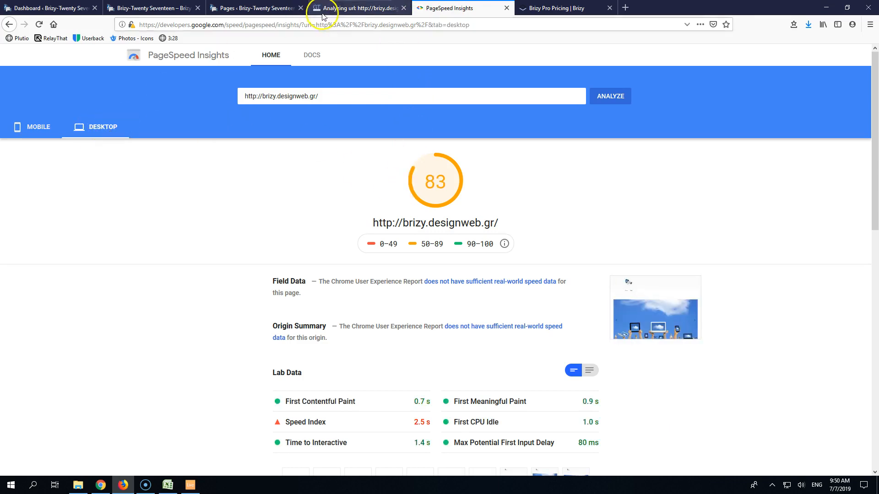
left_click(359, 8)
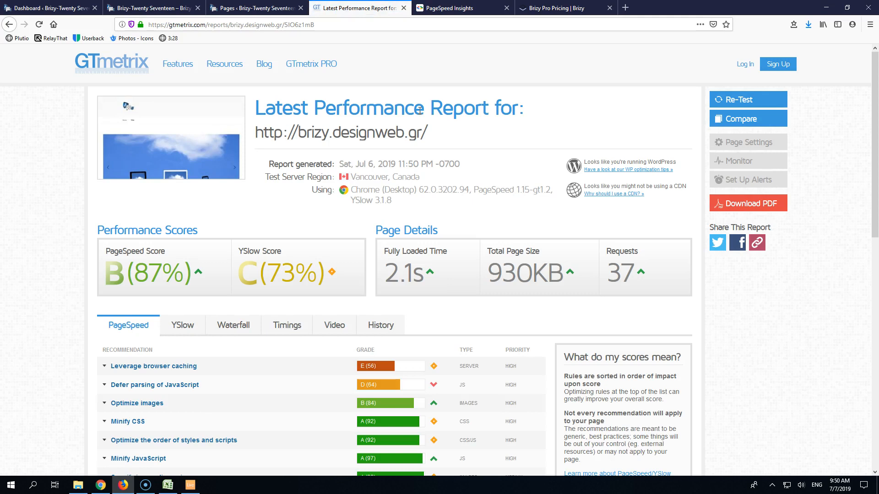
left_click(747, 99)
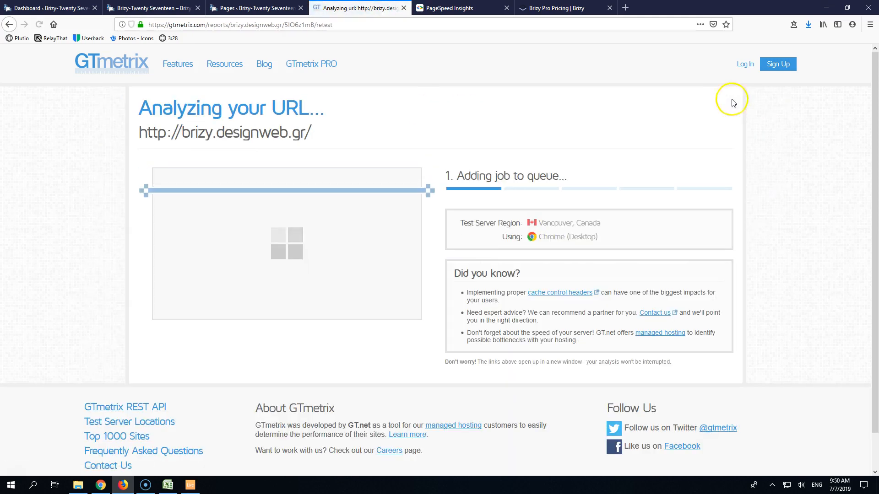
Scroll through the home page's hero slider, Services cards and text-and-image section
left_click(156, 8)
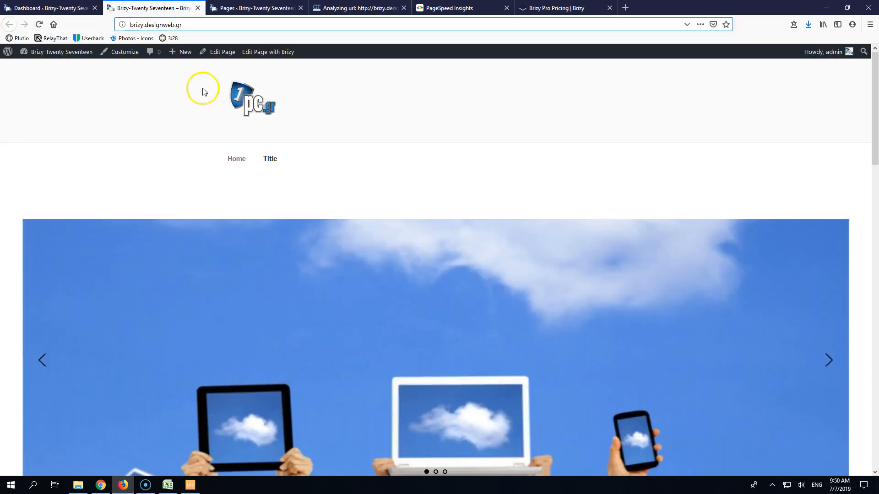
scroll("down", 3)
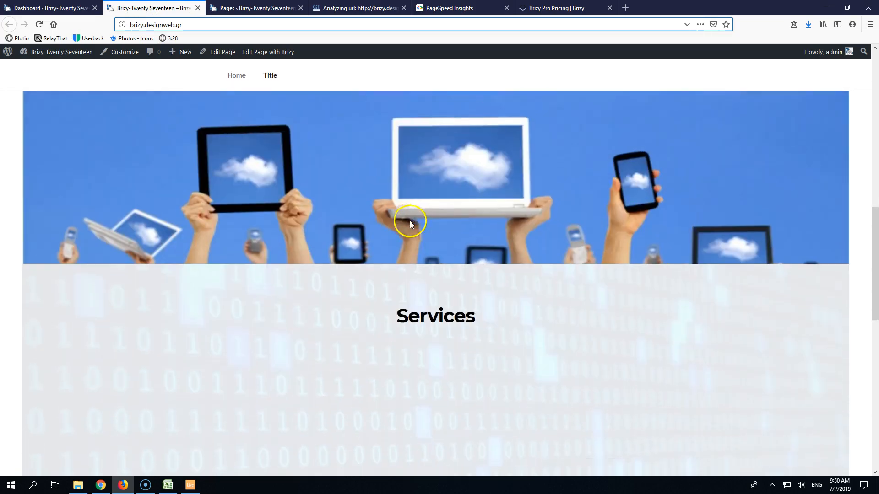
scroll("down", 3)
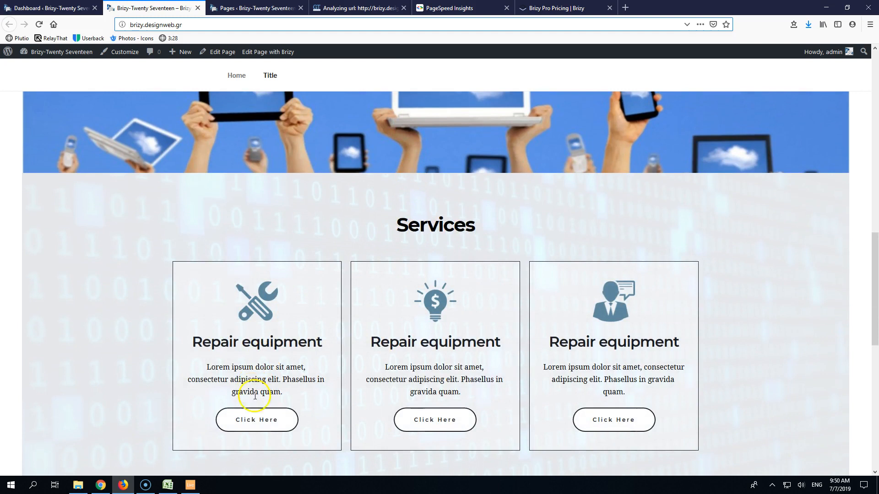
scroll("down", 3)
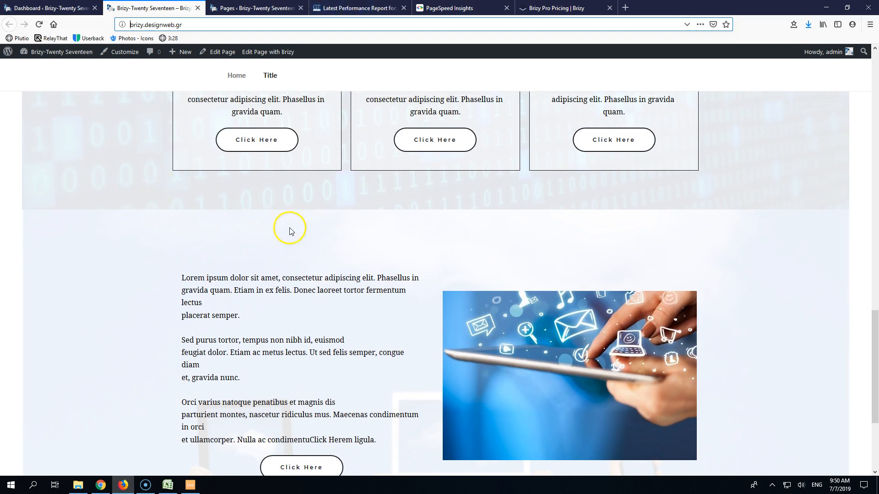
scroll("up", 3)
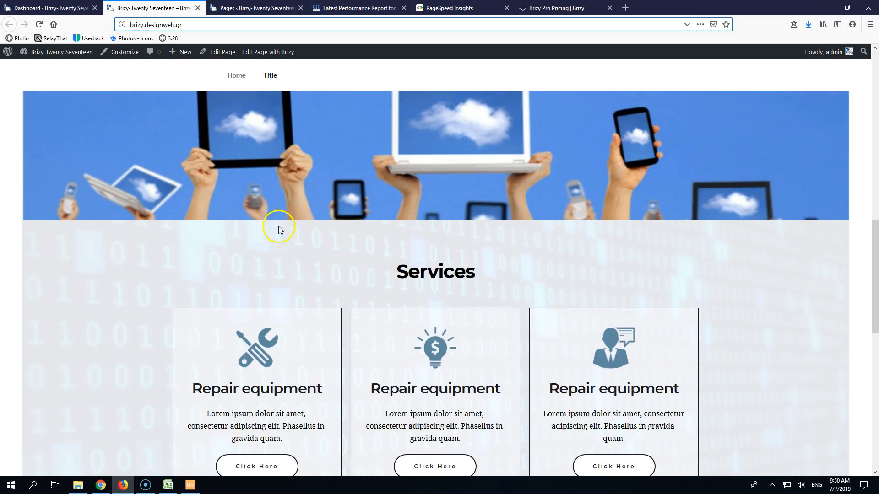
mouse_move(465, 9)
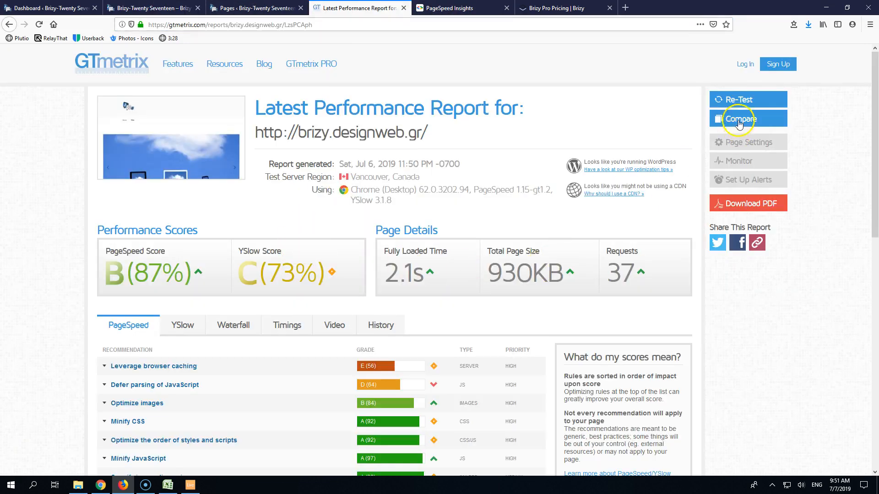
Re-test the home page after GTmetrix's 2.1s, 930KB, 37-request result, then return to WordPress
left_click(748, 99)
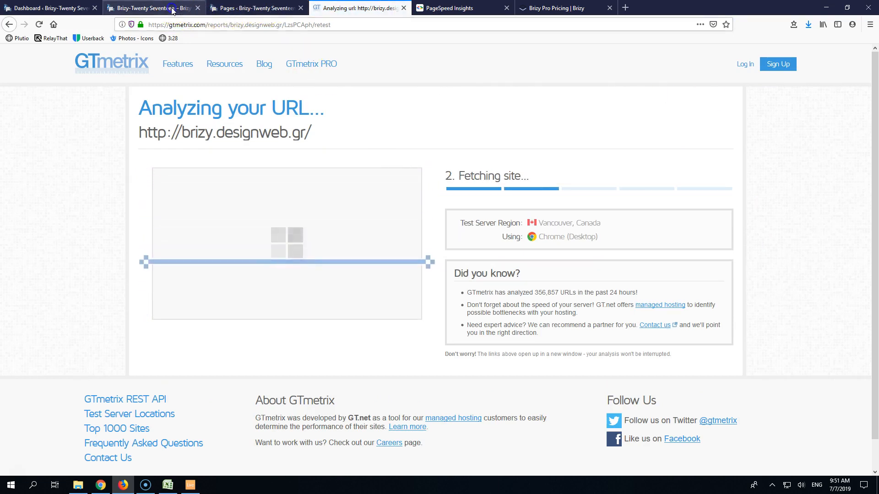
left_click(46, 8)
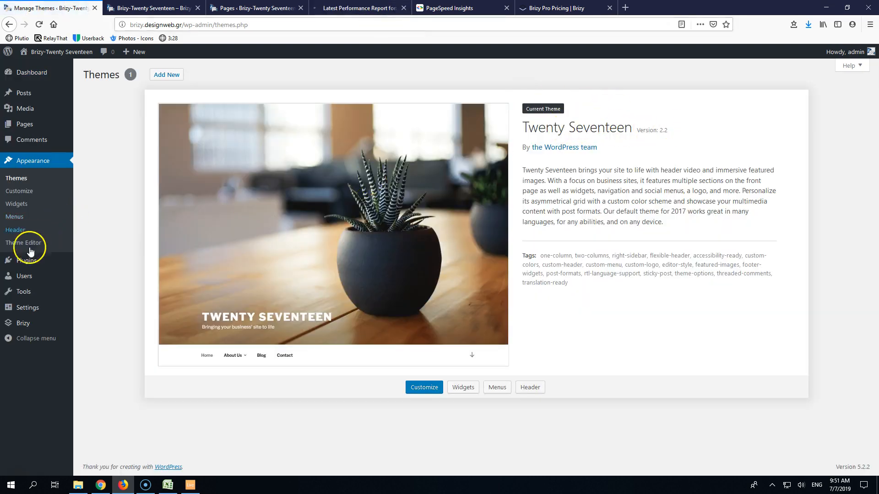
View the Plugins list with Brizy active while GTmetrix re-tests, reaching 1.9s
left_click(26, 260)
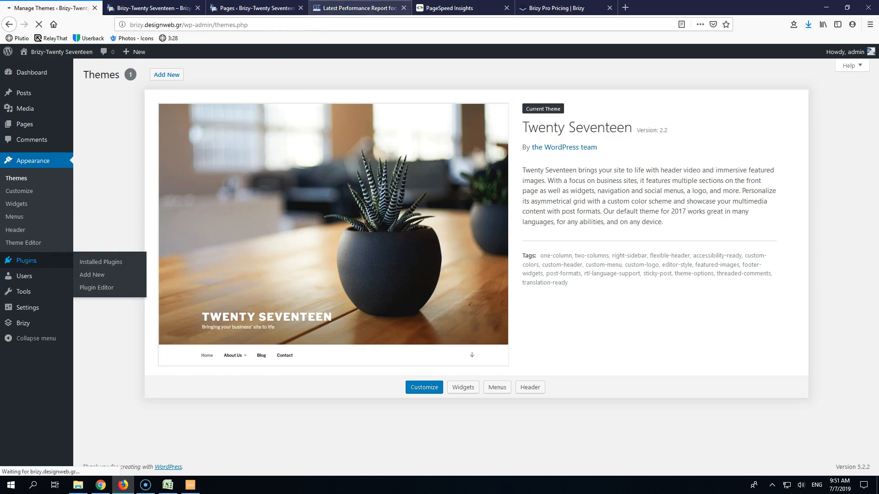
left_click(365, 8)
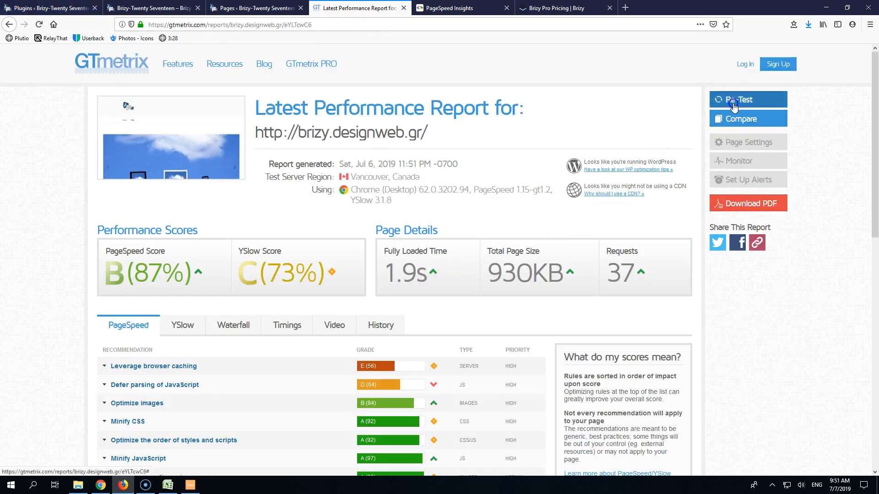
left_click(748, 99)
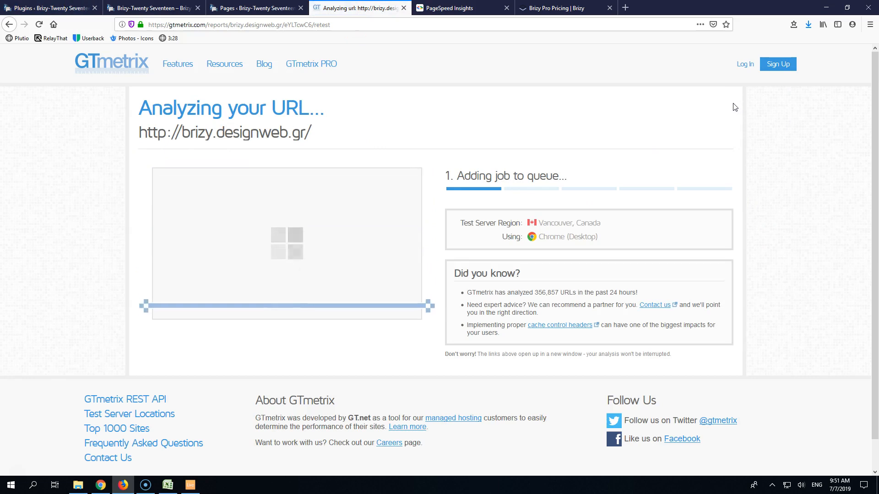
left_click(50, 7)
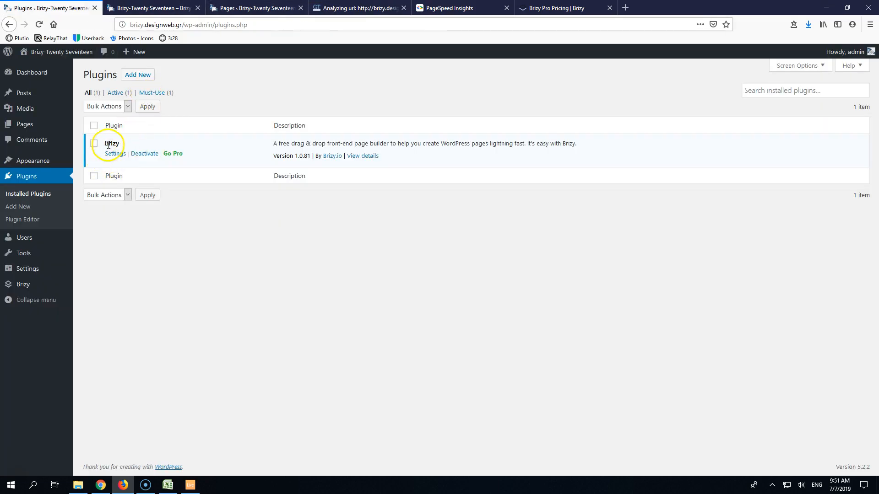
mouse_move(303, 163)
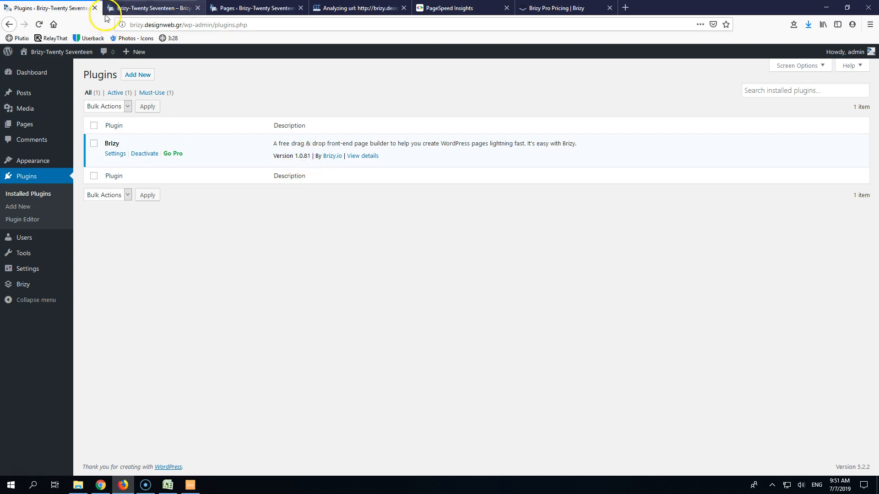
left_click(363, 8)
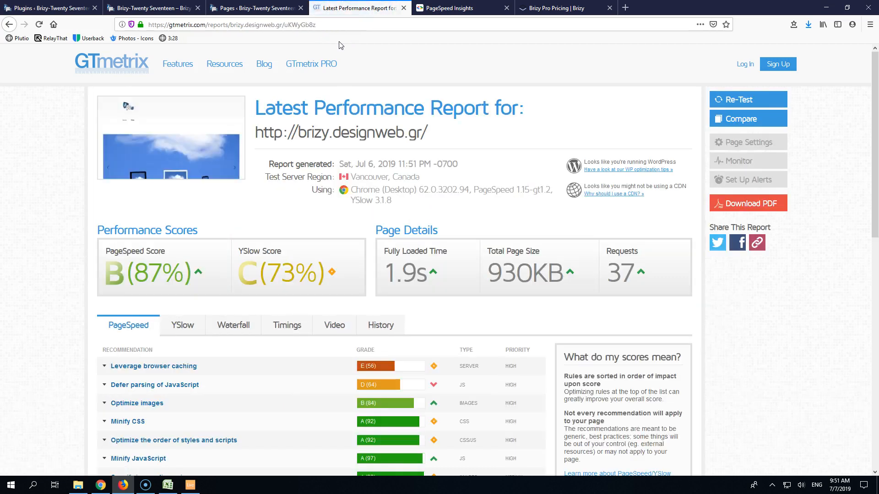
Grab the Brizy Title page's address and start its GTmetrix analysis
left_click(146, 8)
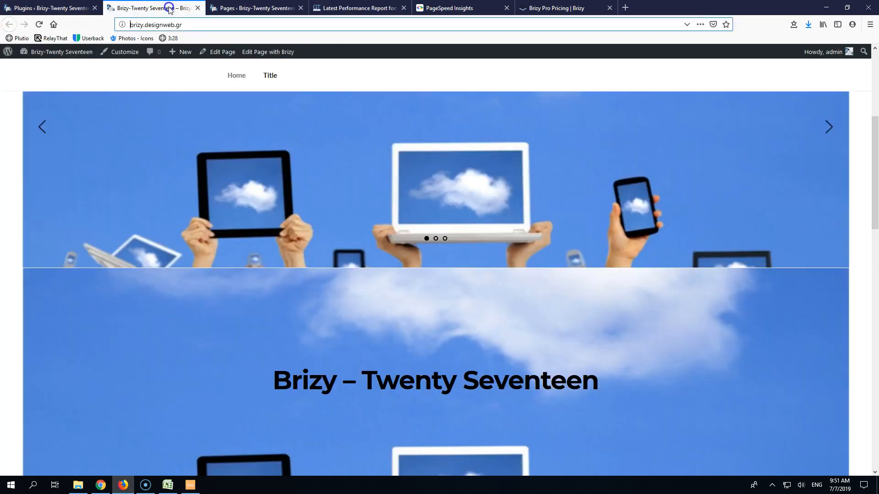
left_click(270, 75)
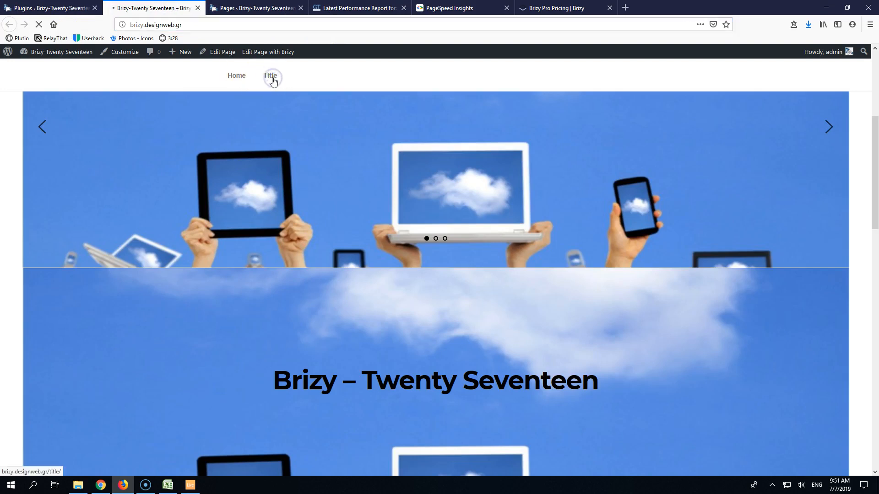
left_click(271, 75)
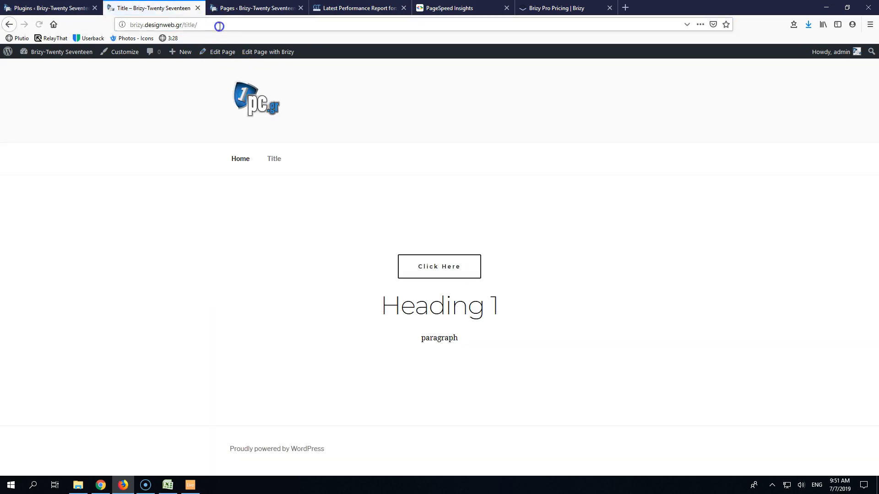
left_click(363, 8)
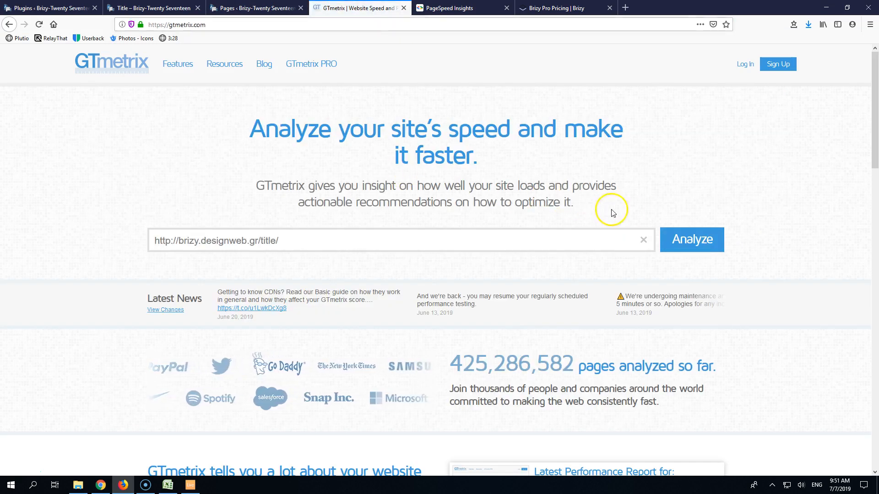
left_click(692, 239)
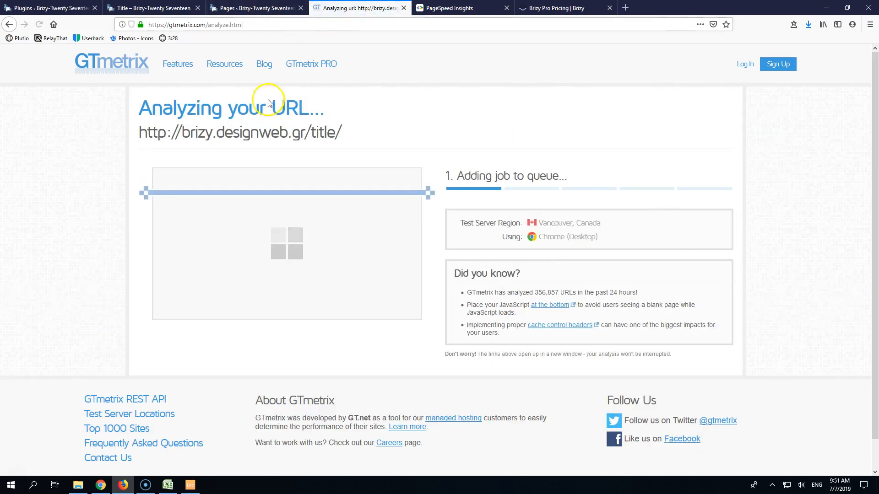
left_click(167, 485)
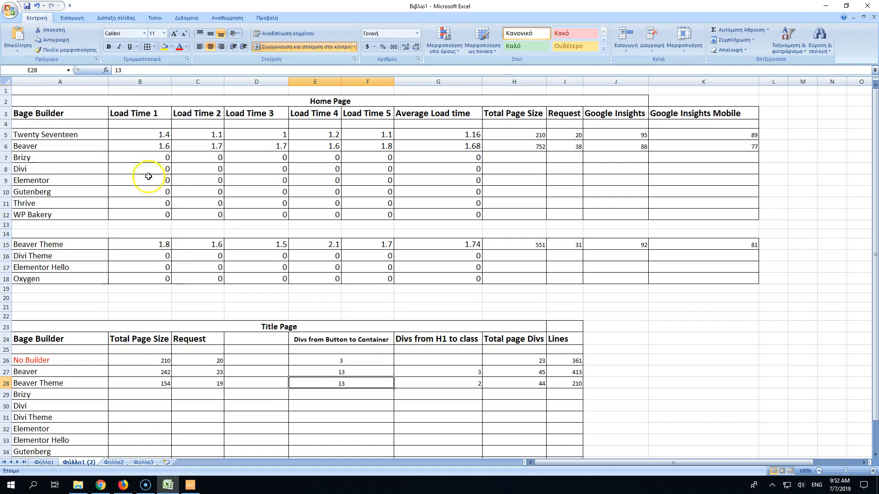
Enter Brizy home-page times 3.3, 2.1, 2.1, 1.9, 1.9, 930KB, 37 requests, Insights 83/62
left_click(148, 157)
type("3.3")
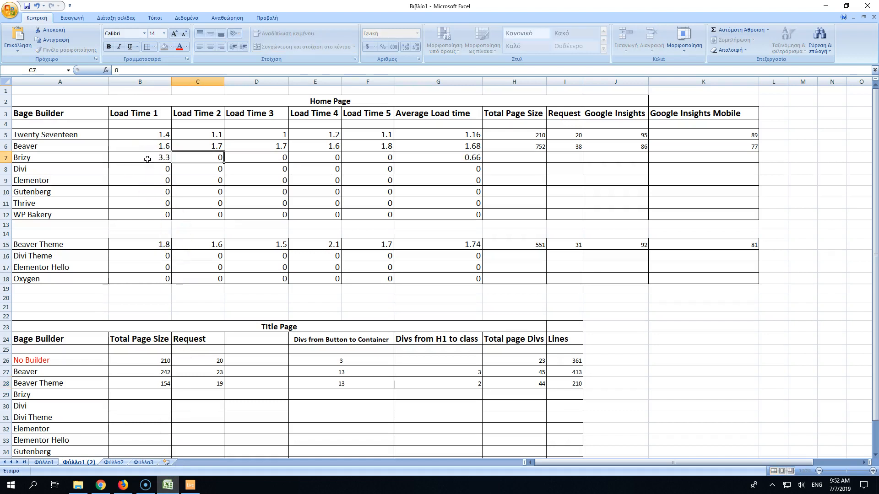
type("2.1")
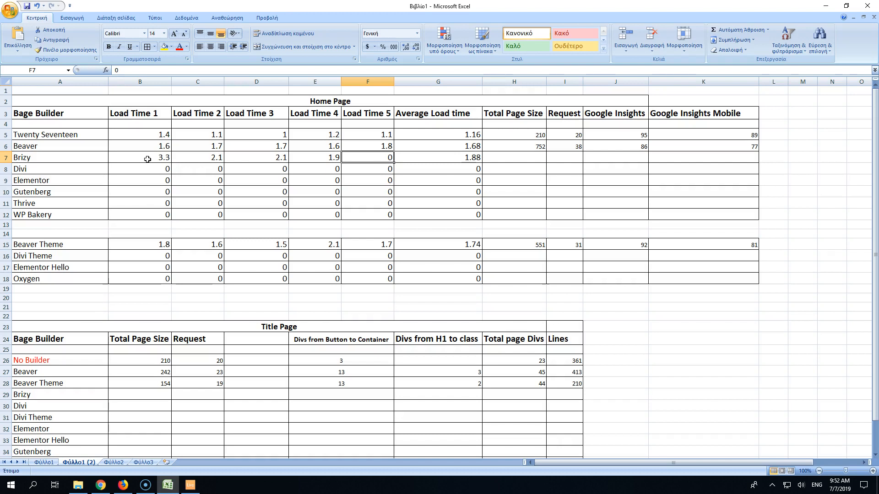
type("1.")
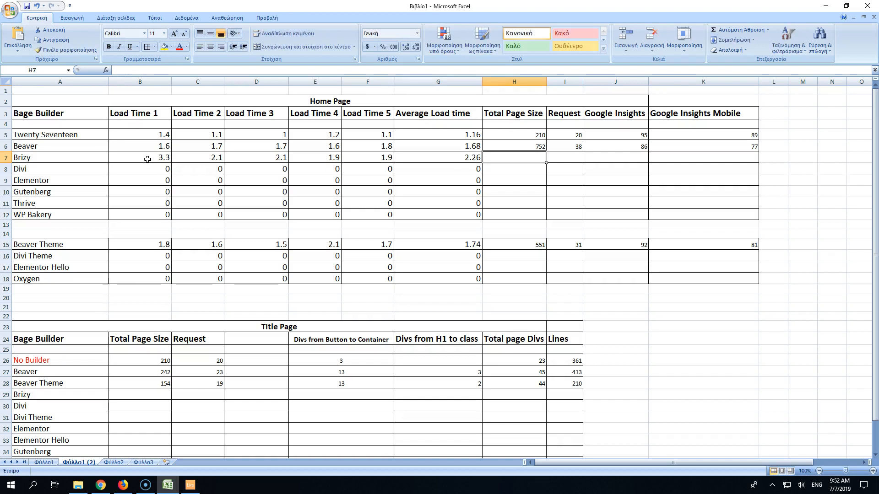
type("930")
left_click(564, 158)
type("37")
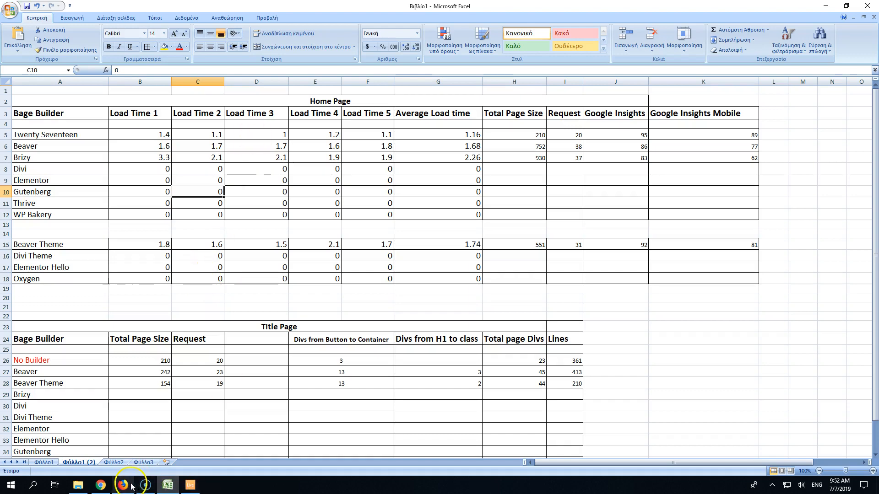
View the Title page report: PageSpeed A 91%, YSlow C 73%, 1.6s, 487KB, 27 requests
left_click(122, 483)
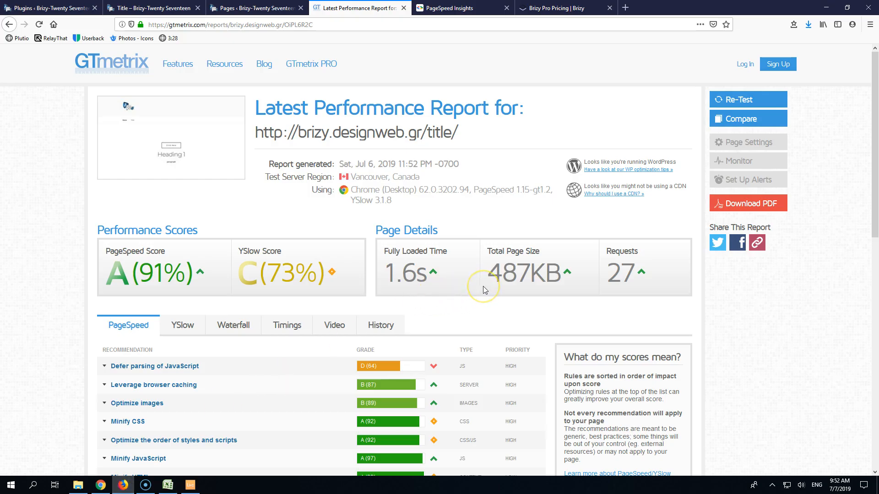
mouse_move(485, 290)
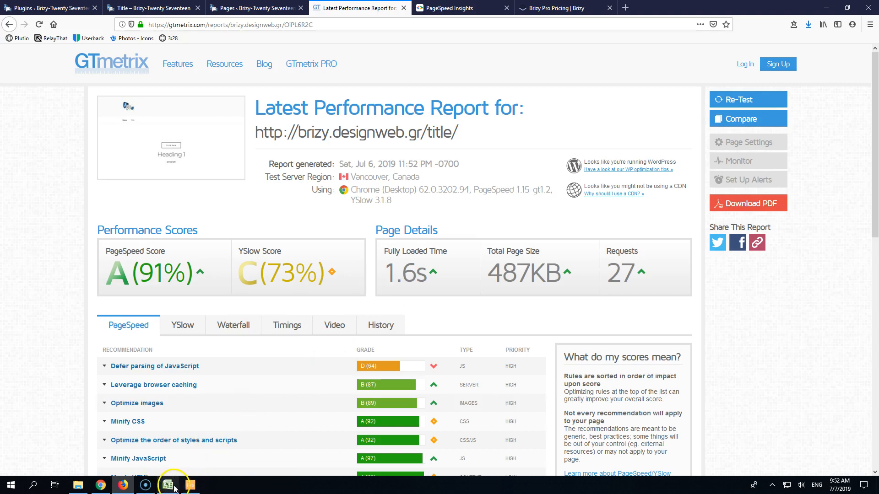
Enter the Title Page's 487 page size in B29 and 27 requests in C29
left_click(167, 486)
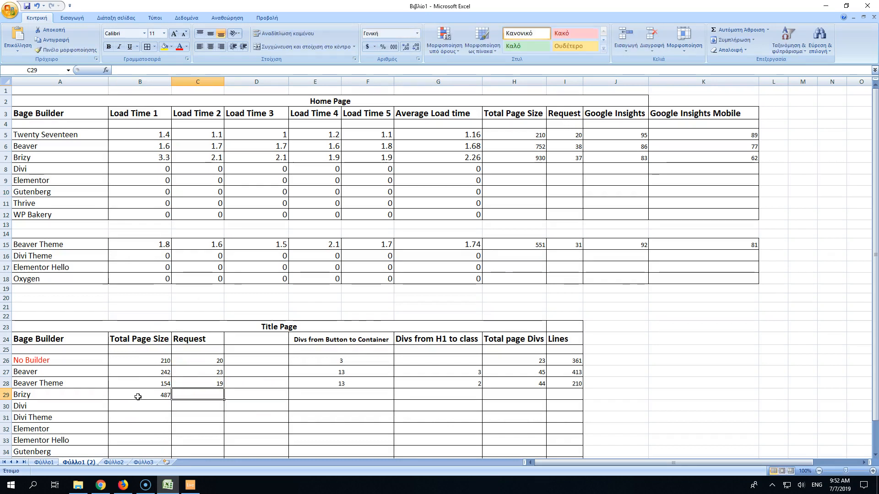
type("27")
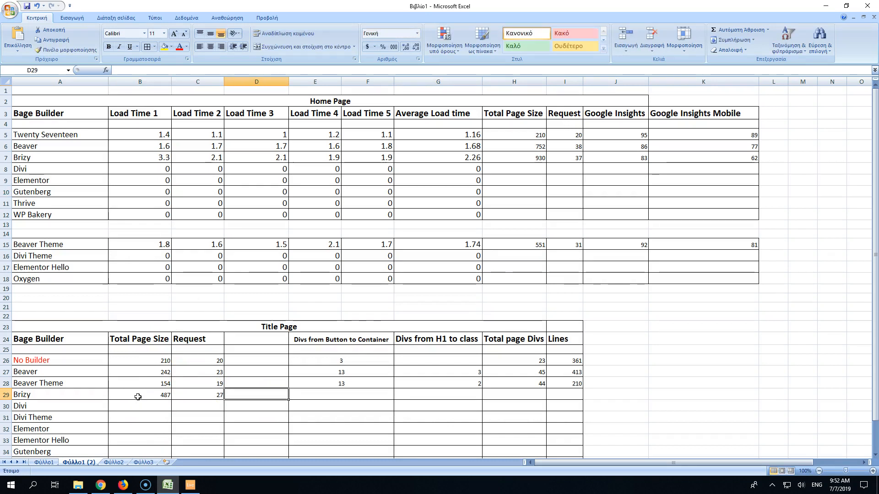
Inspect the Click Here button's markup on the live Brizy Title page in Developer Tools
left_click(123, 485)
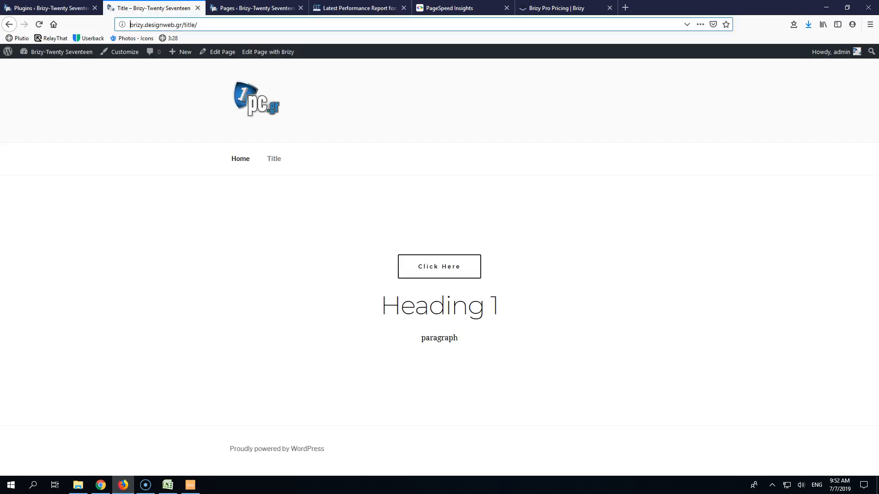
right_click(433, 266)
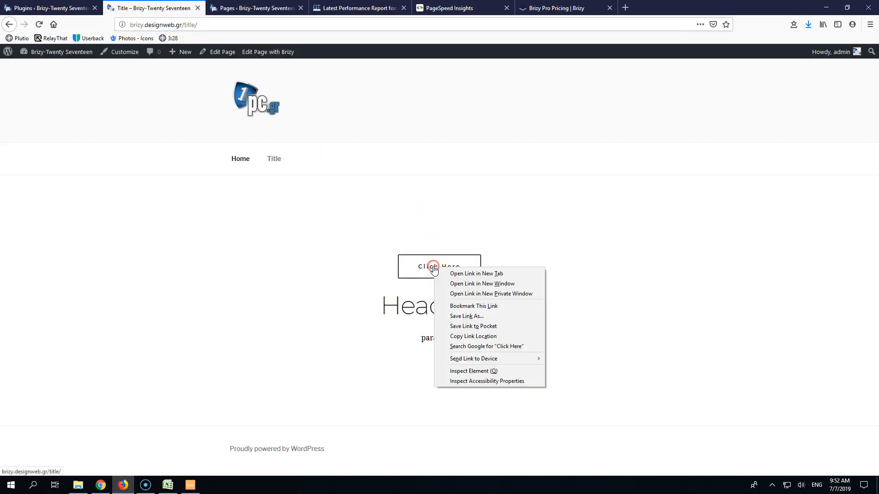
mouse_move(480, 372)
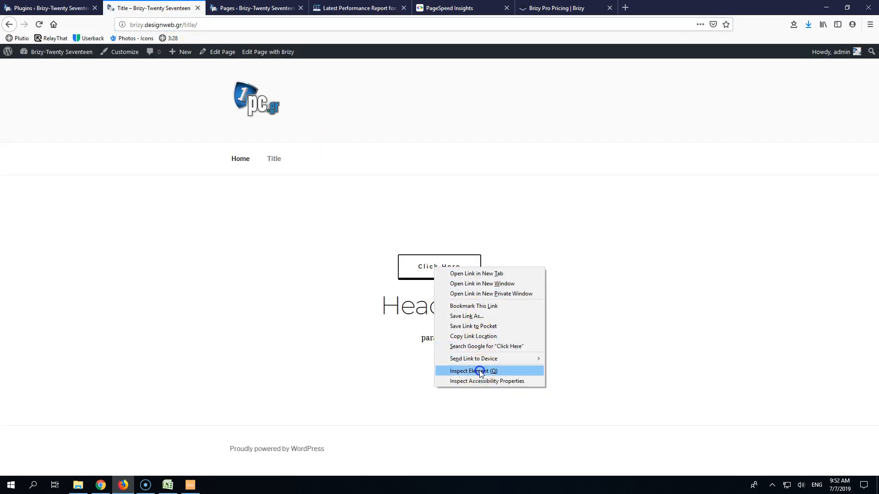
left_click(472, 371)
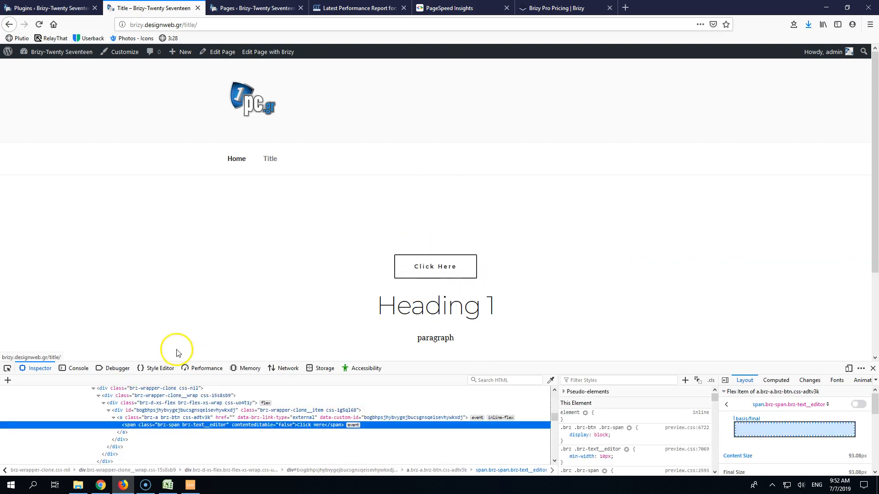
mouse_move(118, 425)
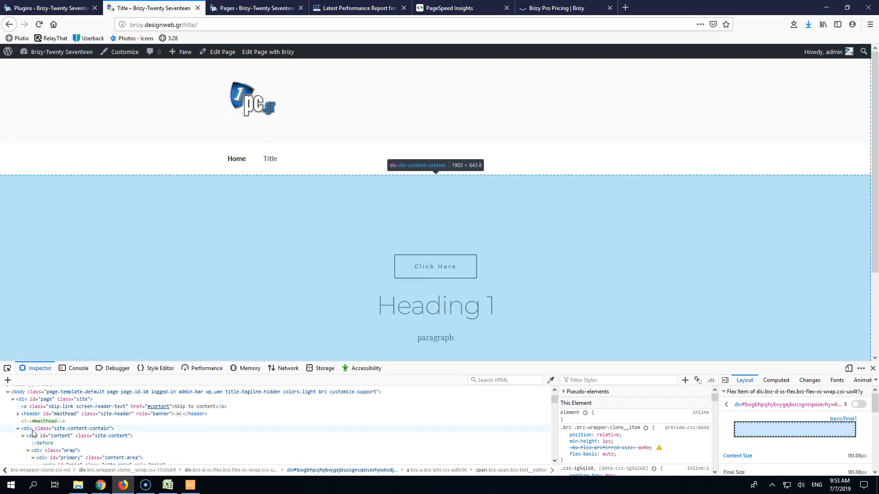
Log 15 as Brizy's divs from button to container in the spreadsheet
left_click(167, 485)
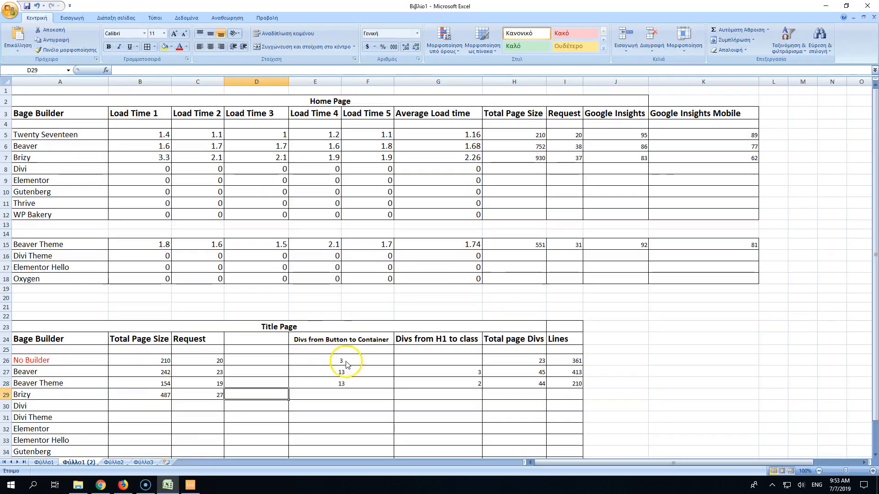
type("15")
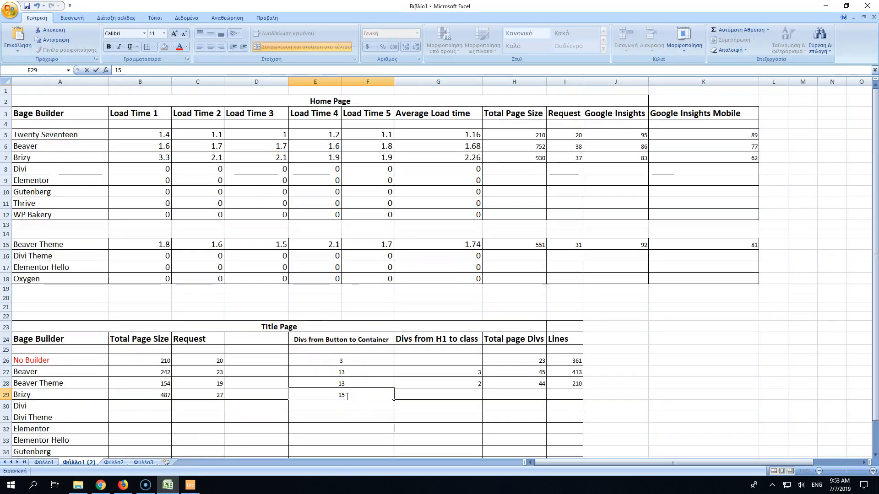
left_click(121, 485)
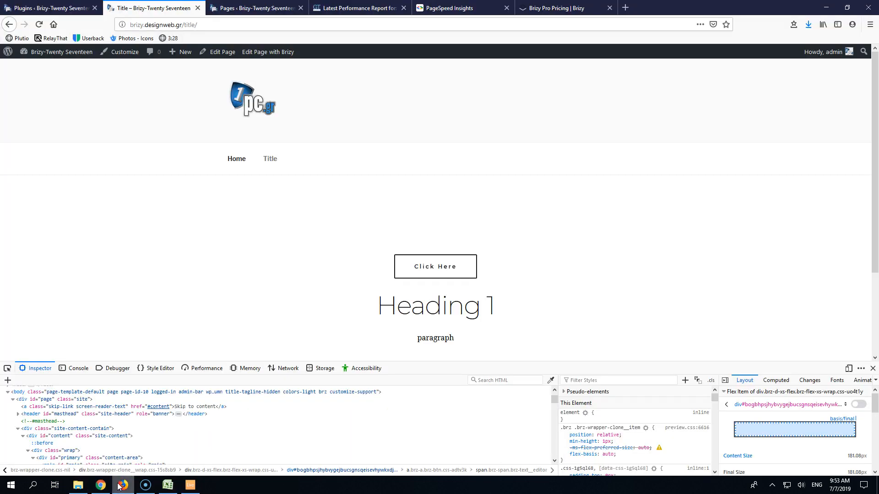
mouse_move(385, 338)
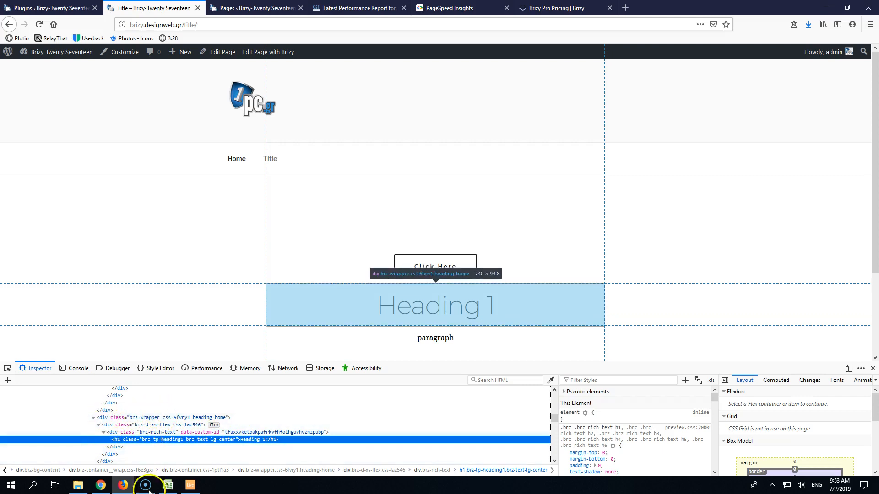
Switch to the comparison spreadsheet after viewing Heading 1's wrapper divs
left_click(167, 486)
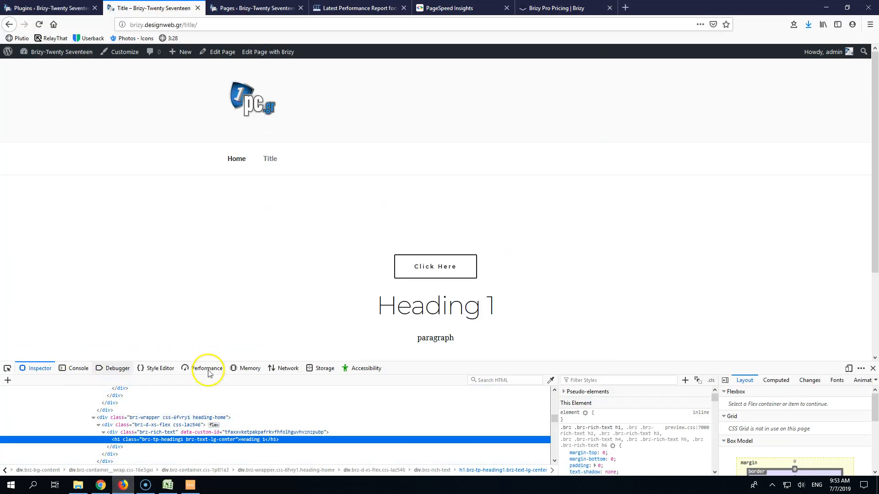
Open the Title page's source, which contains 42 div tags
right_click(596, 253)
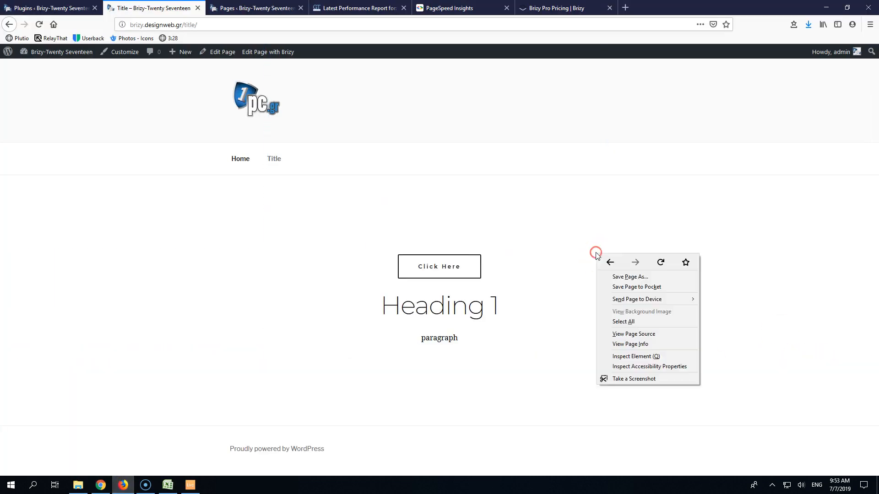
mouse_move(633, 347)
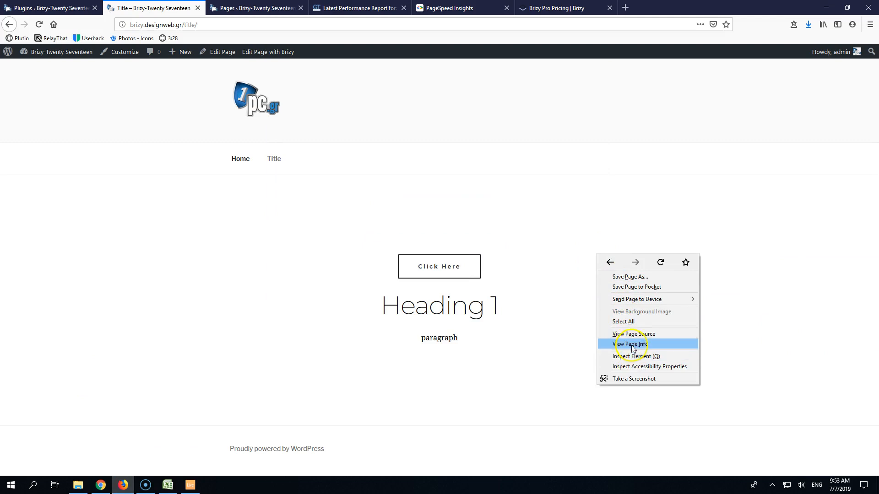
left_click(634, 333)
type("<div")
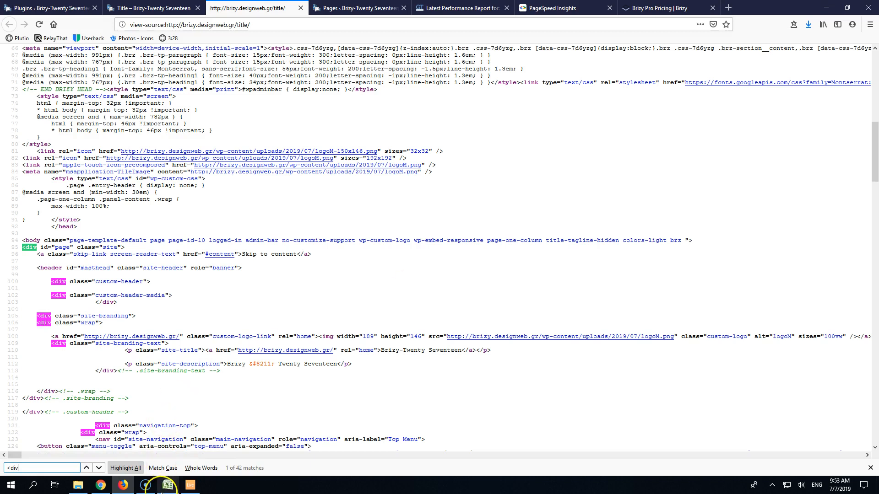
left_click(161, 485)
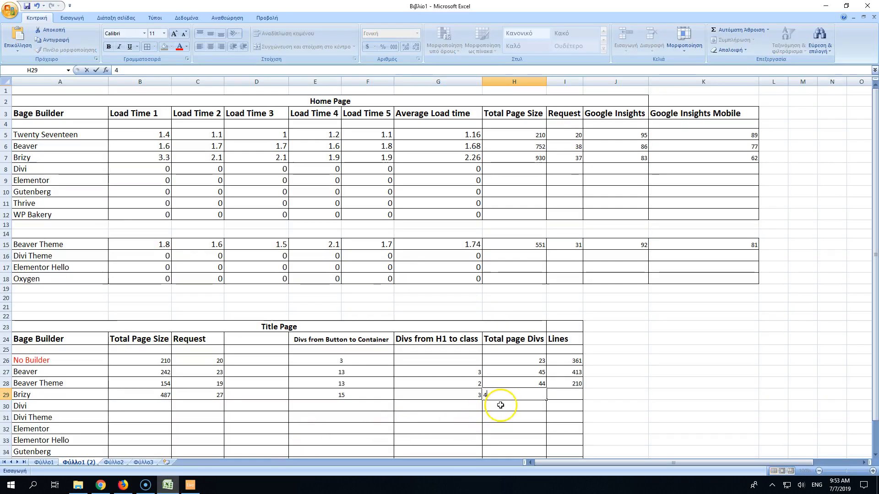
Select the entire page source and open a new blank tab
left_click(101, 485)
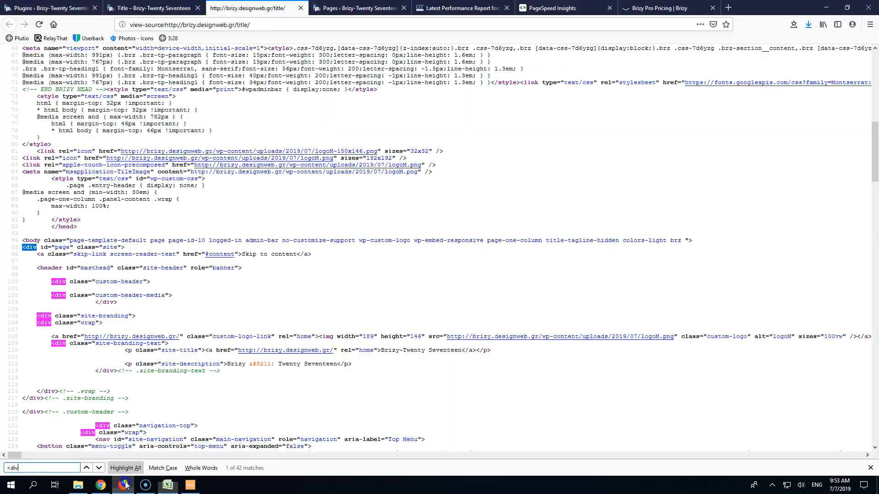
key("ctrl+a")
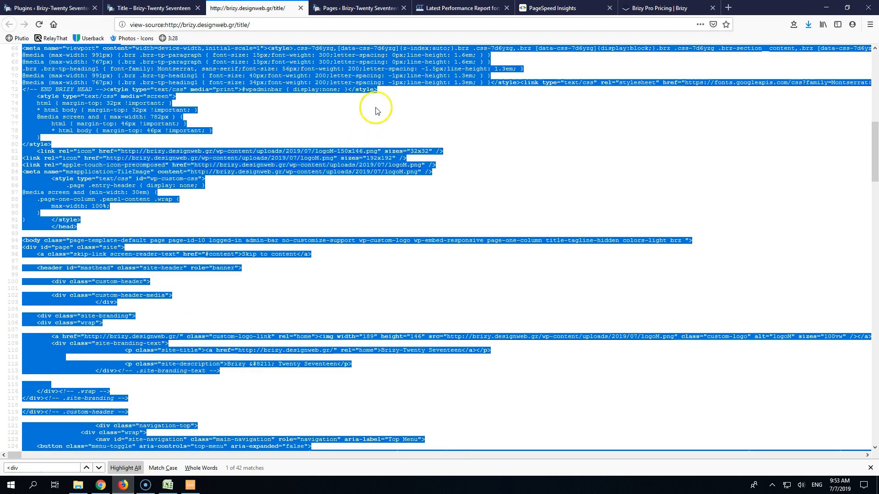
mouse_move(603, 8)
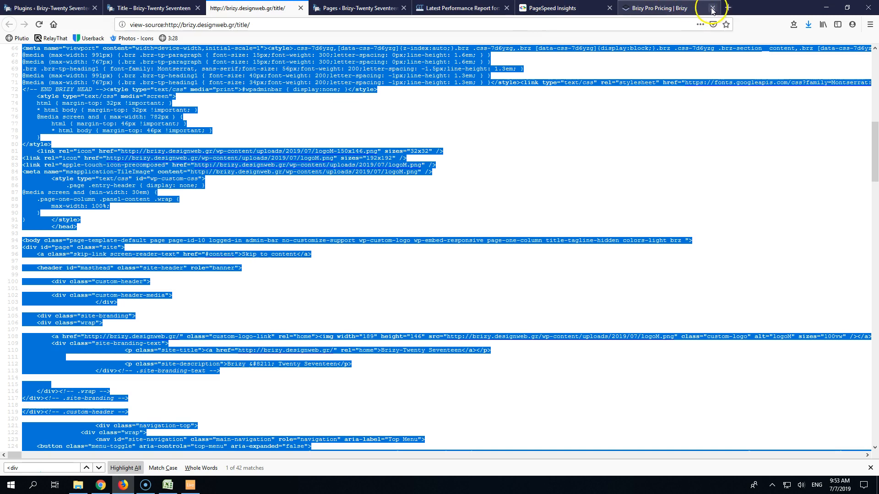
left_click(712, 7)
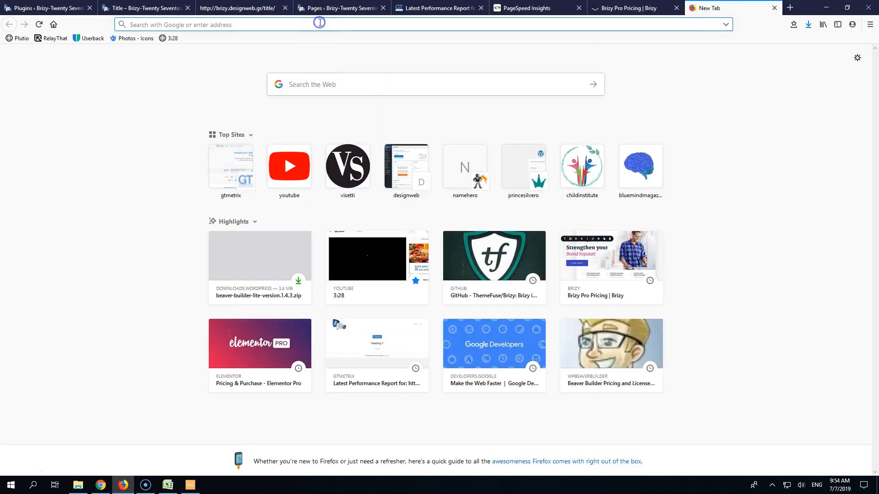
Search 'cound line online' and paste the source into Tools4noobs, counting 369 lines
left_click(319, 24)
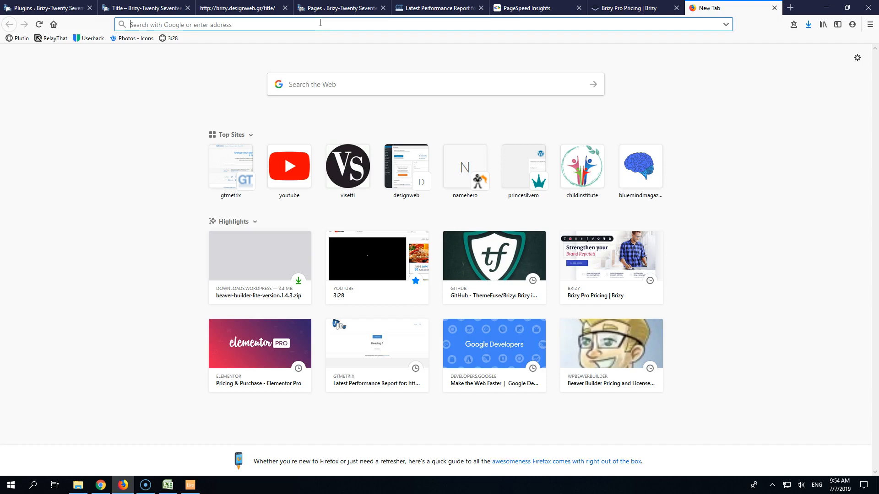
type("cound")
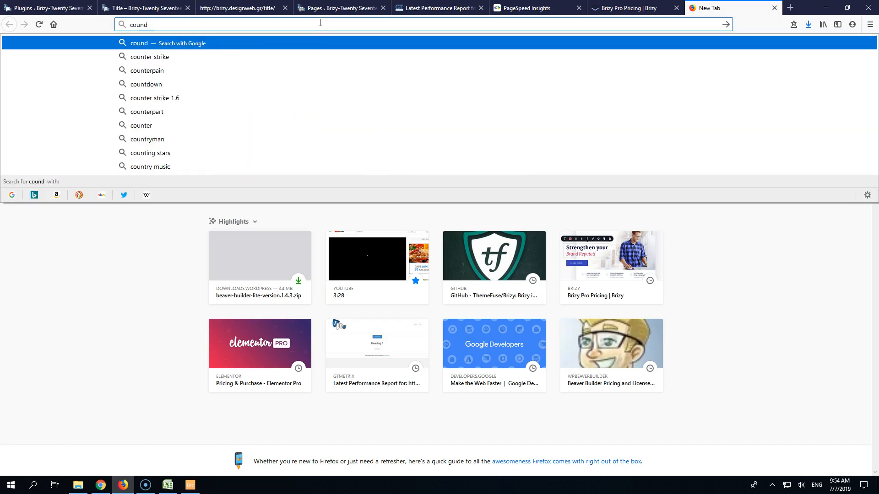
type("line")
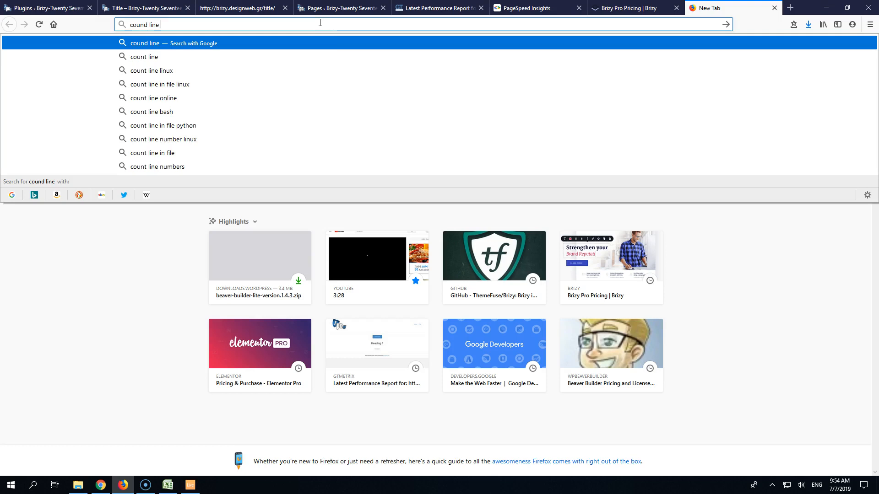
type("online")
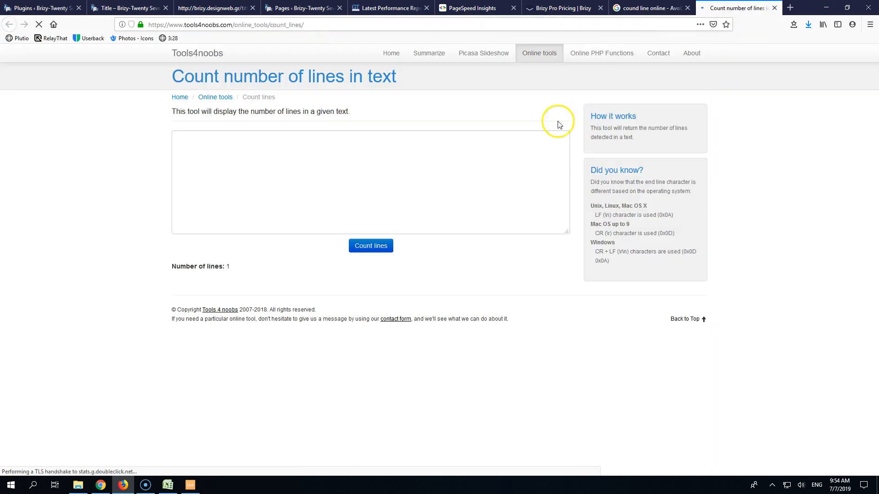
left_click(371, 245)
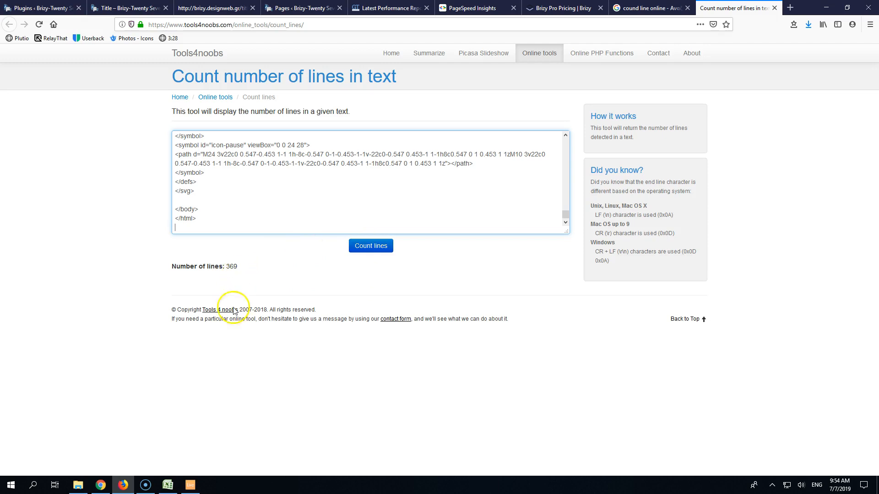
mouse_move(190, 486)
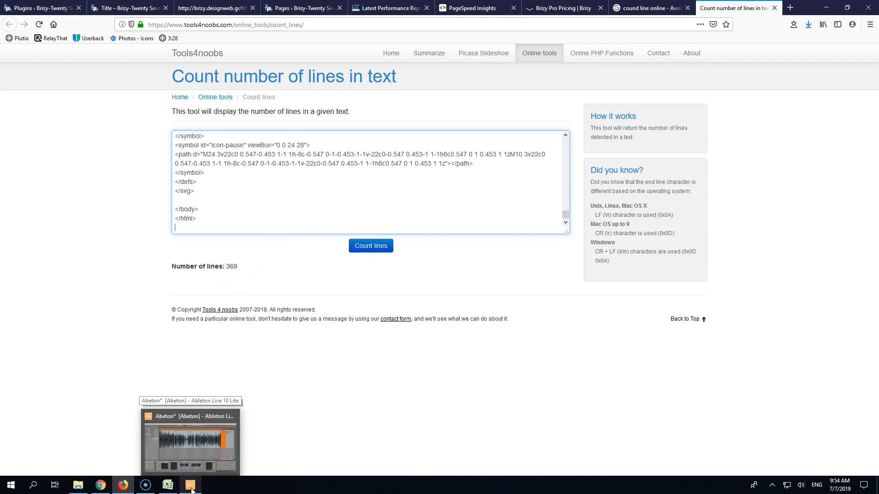
Enter 369 in cell I29 as Brizy's Title Page line count
left_click(167, 485)
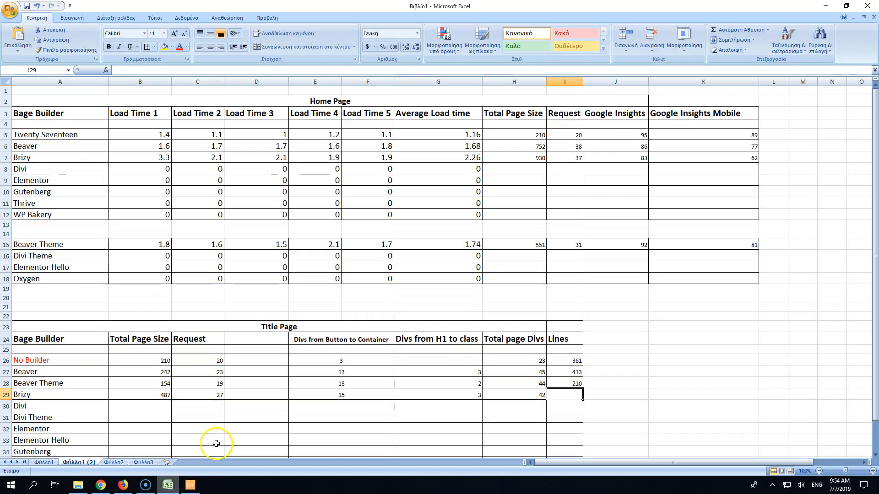
type("3")
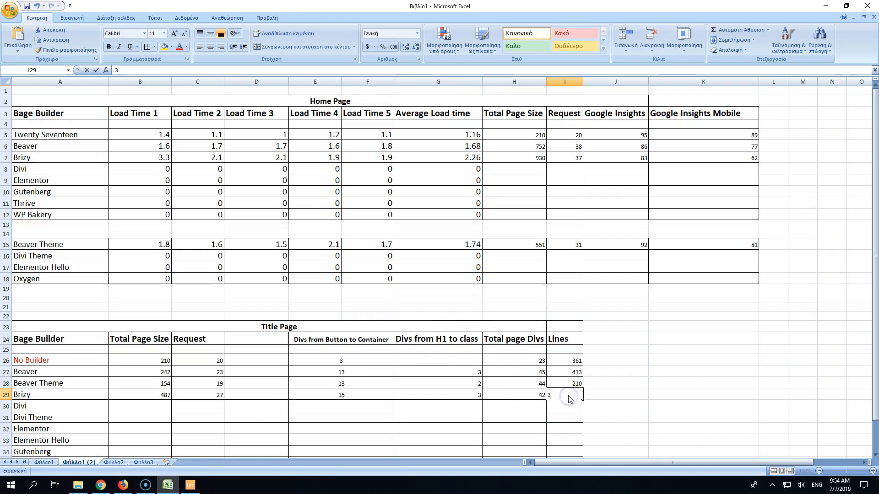
key("Enter")
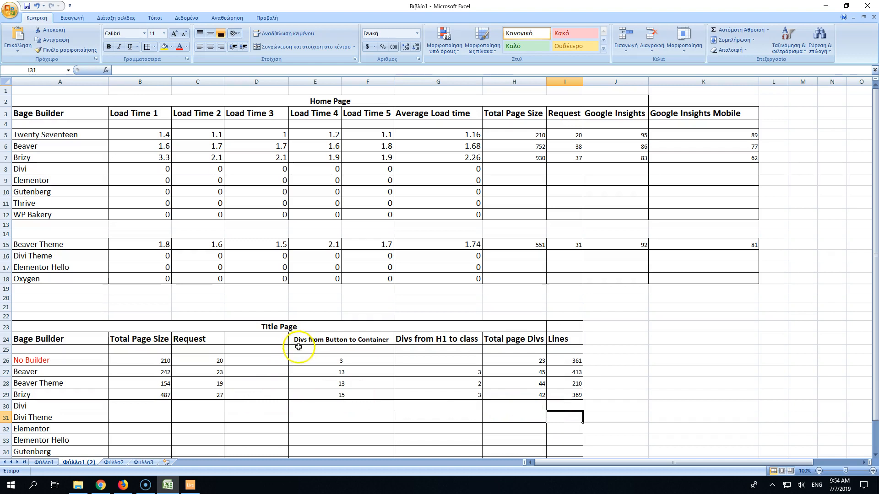
mouse_move(198, 219)
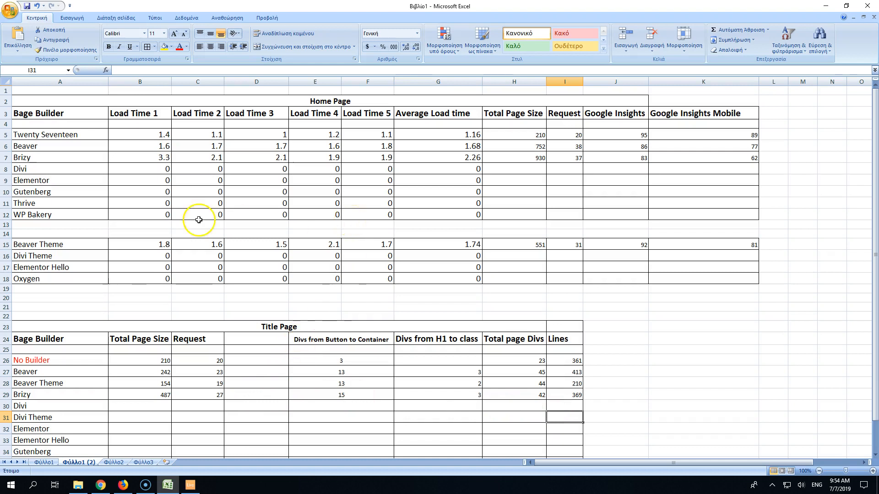
mouse_move(430, 157)
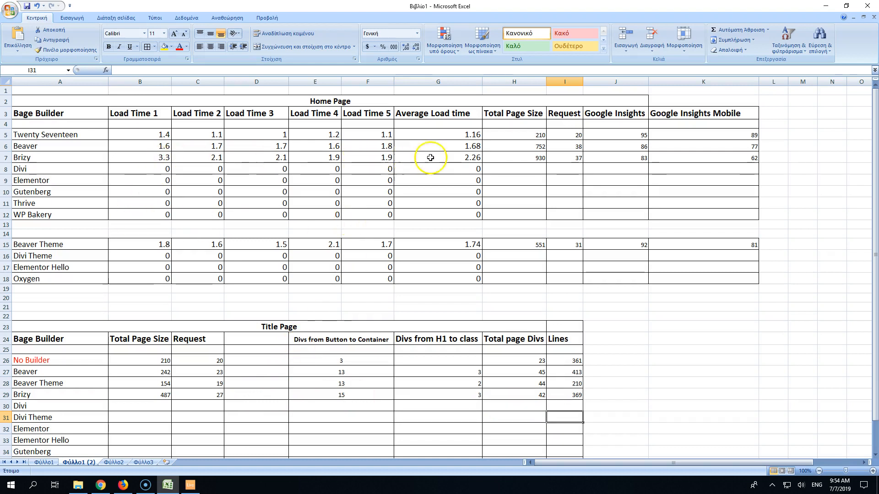
mouse_move(464, 157)
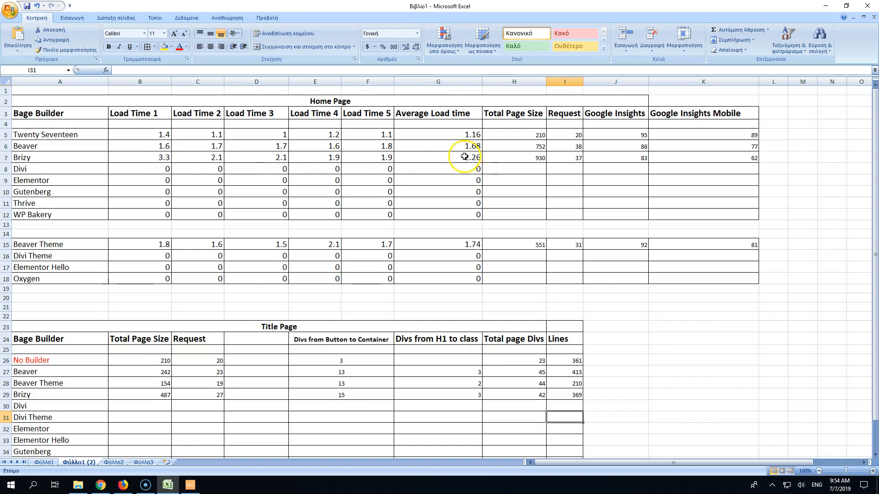
mouse_move(453, 161)
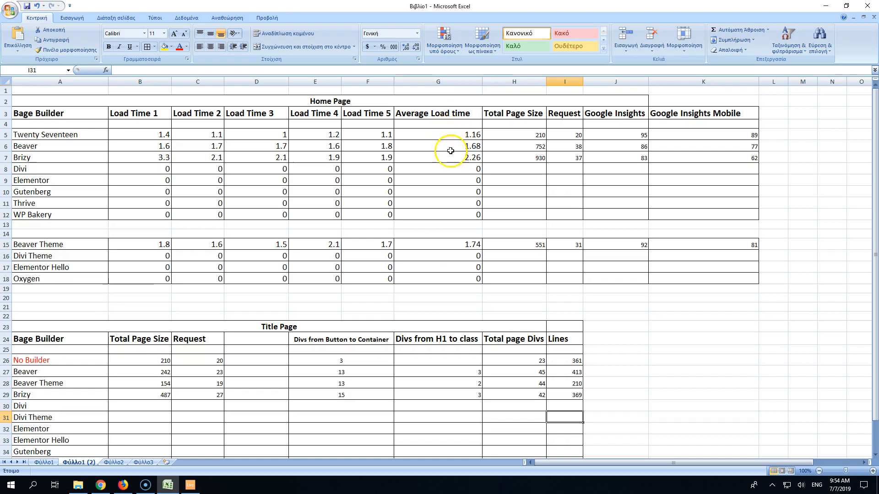
mouse_move(521, 156)
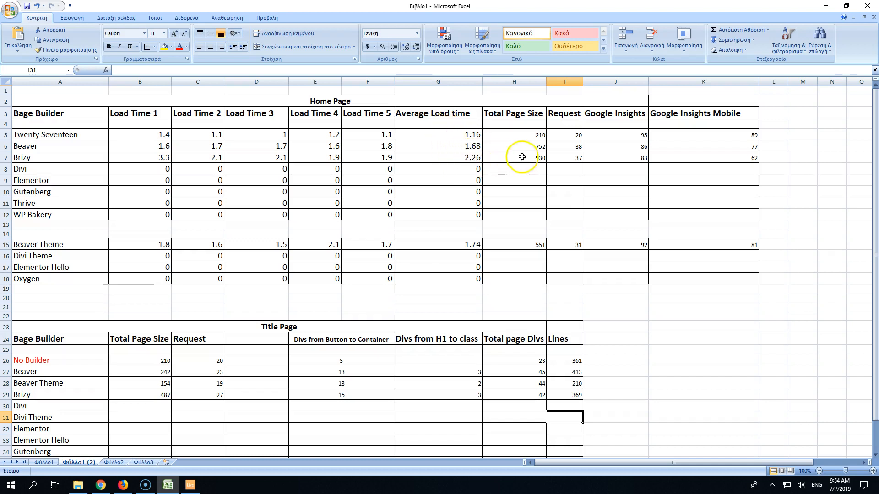
Check Brizy's Home Page size, request count and Google Insights desktop and mobile scores
left_click(513, 157)
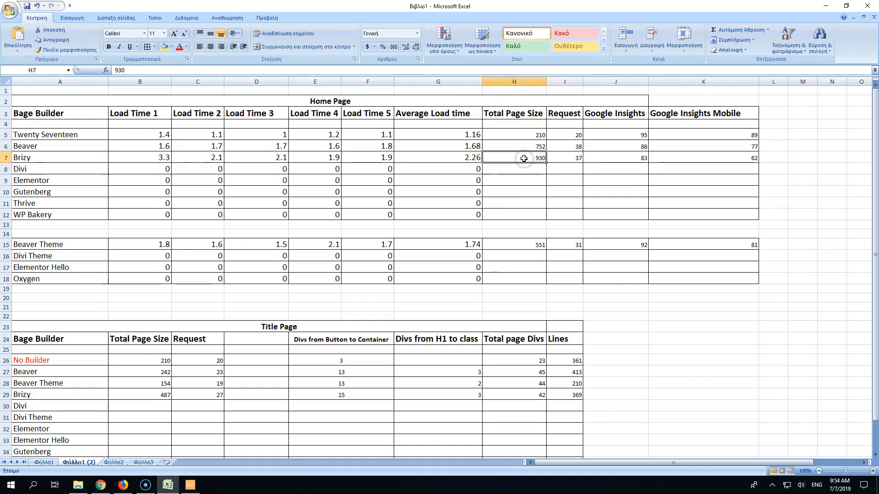
left_click(568, 158)
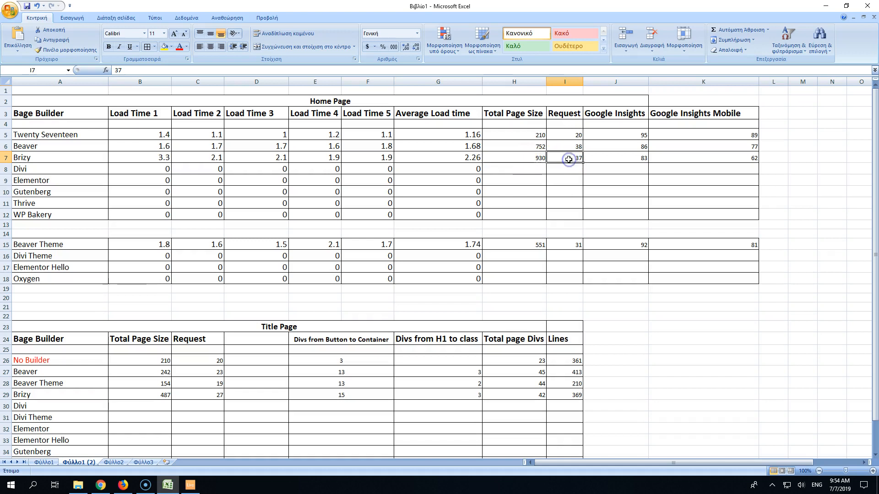
mouse_move(568, 147)
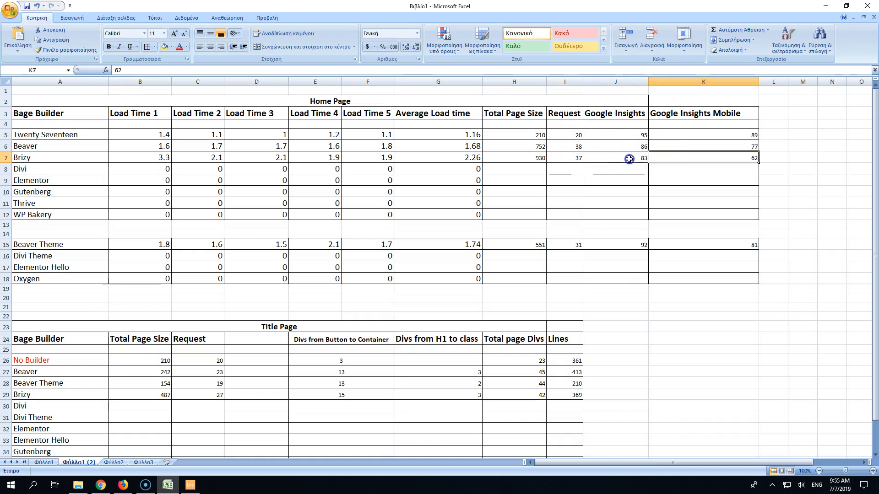
left_click(628, 158)
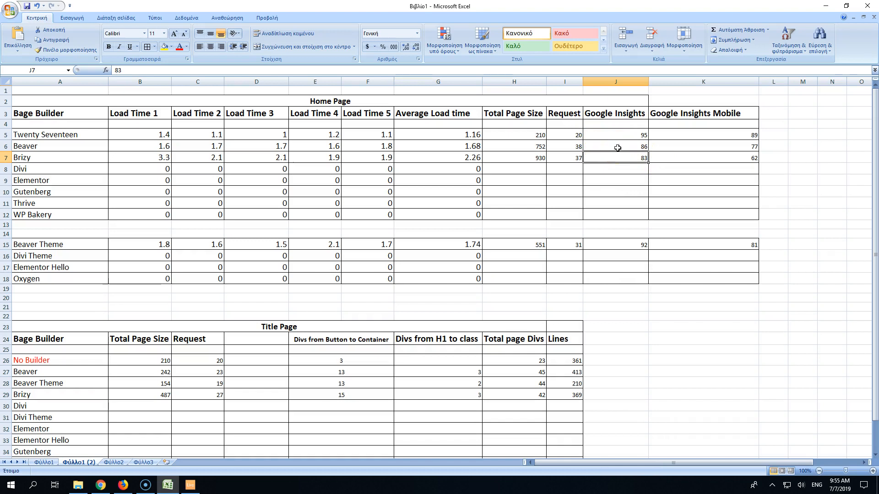
mouse_move(700, 159)
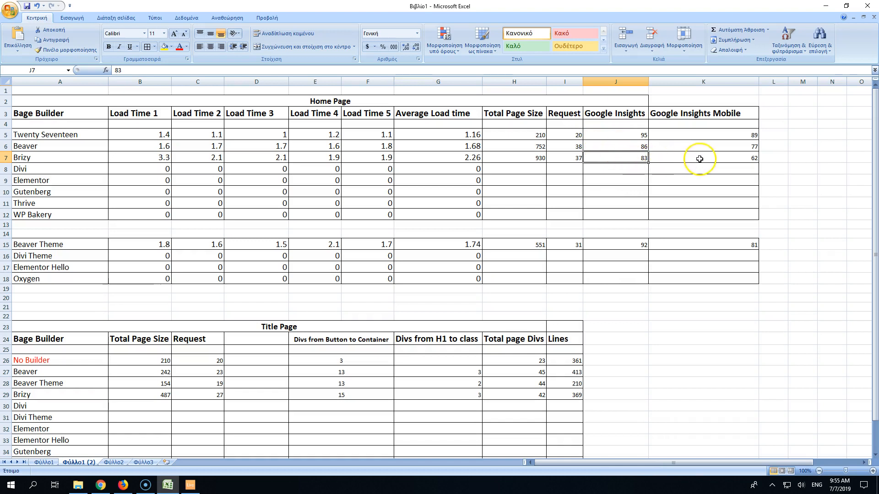
left_click(703, 158)
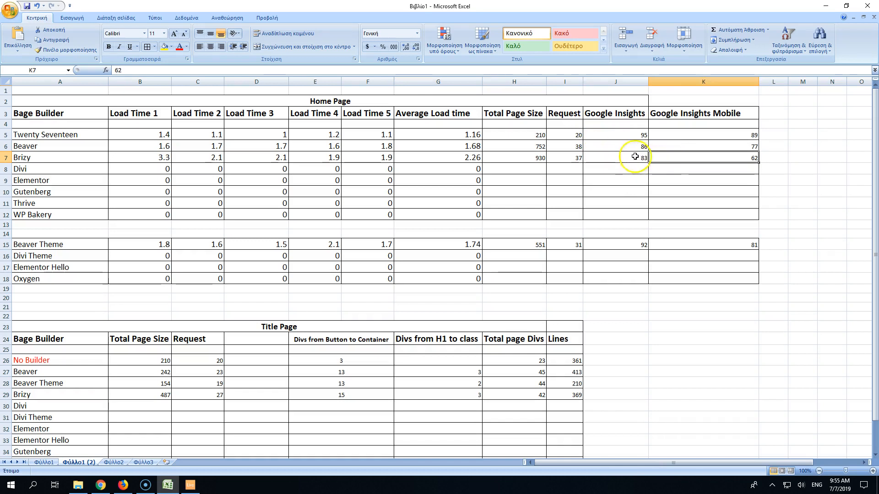
mouse_move(669, 156)
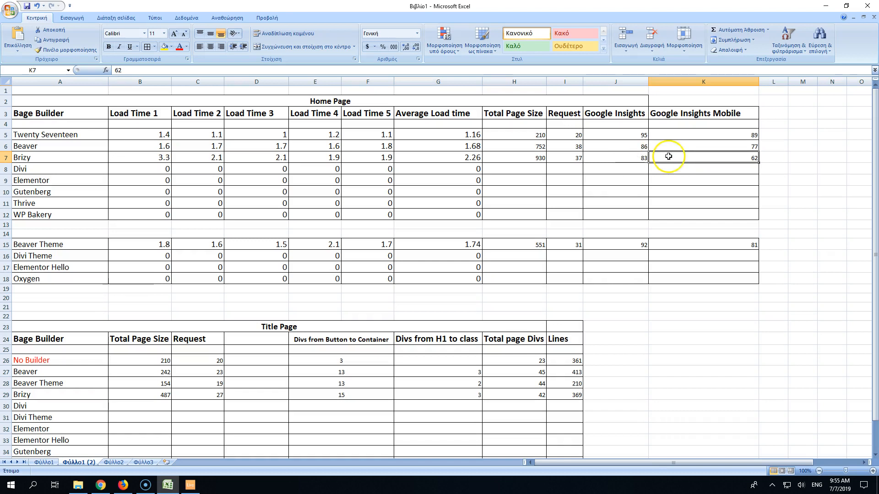
left_click(636, 158)
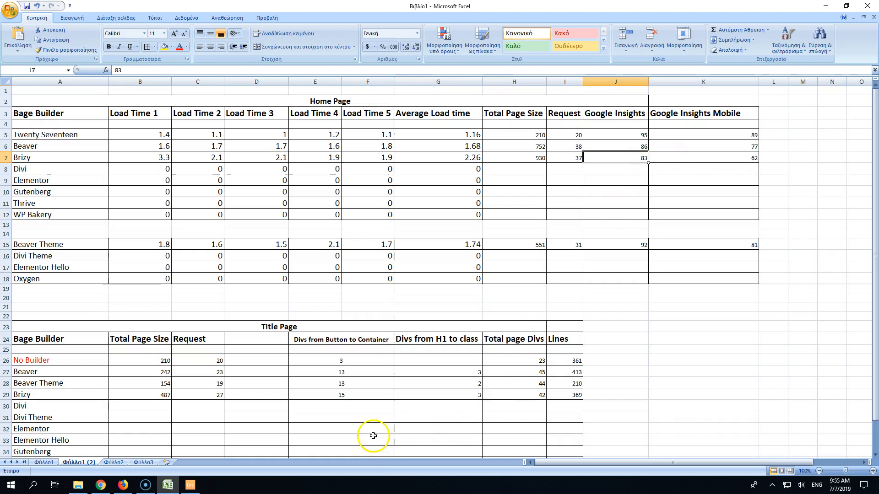
Review Brizy's Title Page figures: 487, 27, 15, 3, 42 and 369
left_click(140, 394)
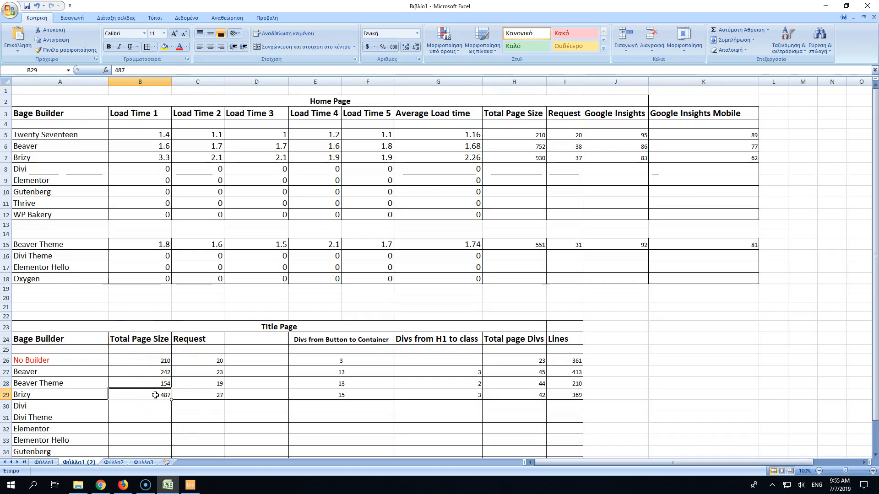
left_click(156, 395)
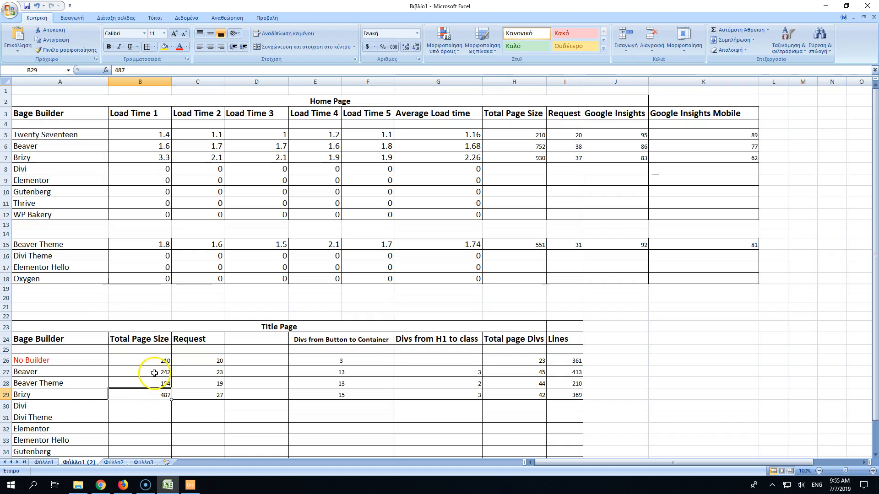
left_click(139, 371)
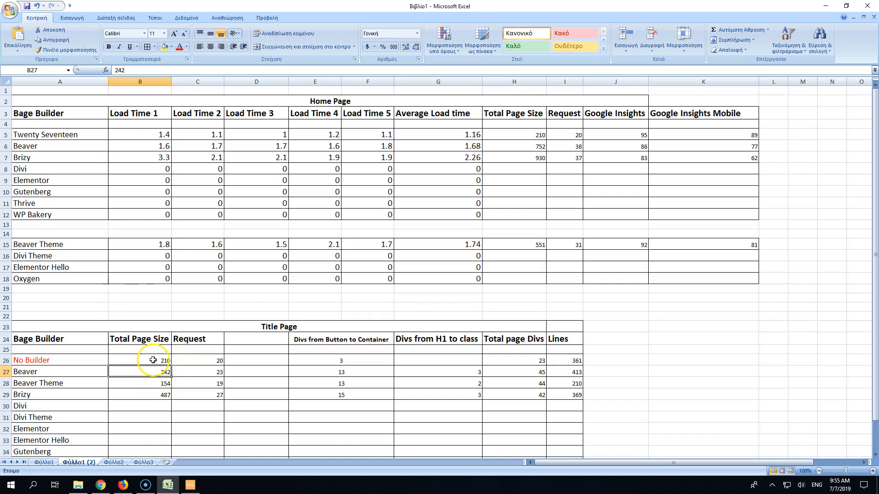
mouse_move(178, 381)
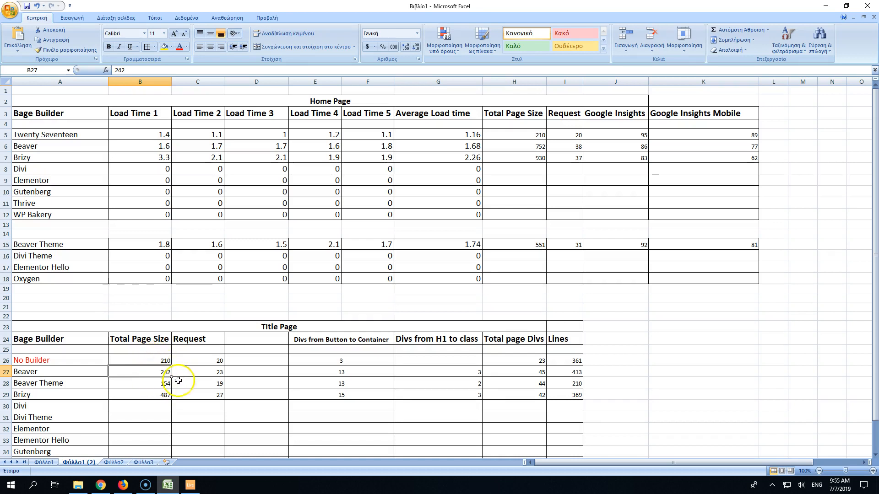
left_click(211, 395)
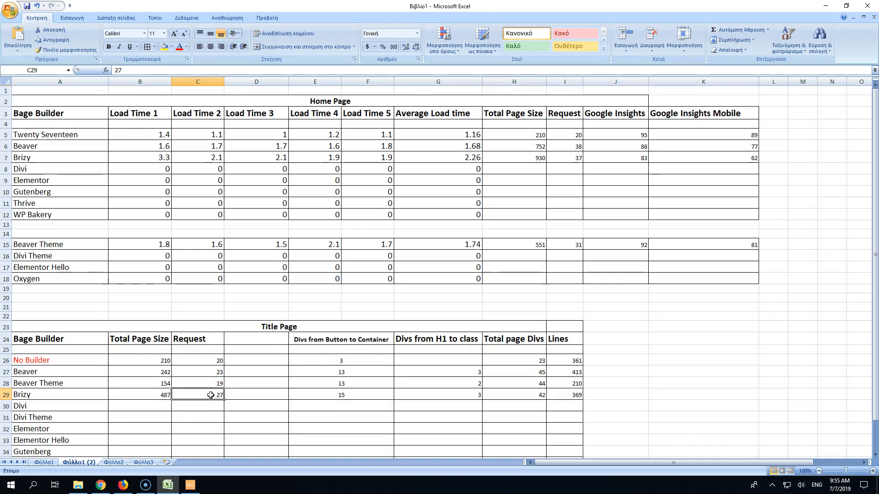
left_click(340, 394)
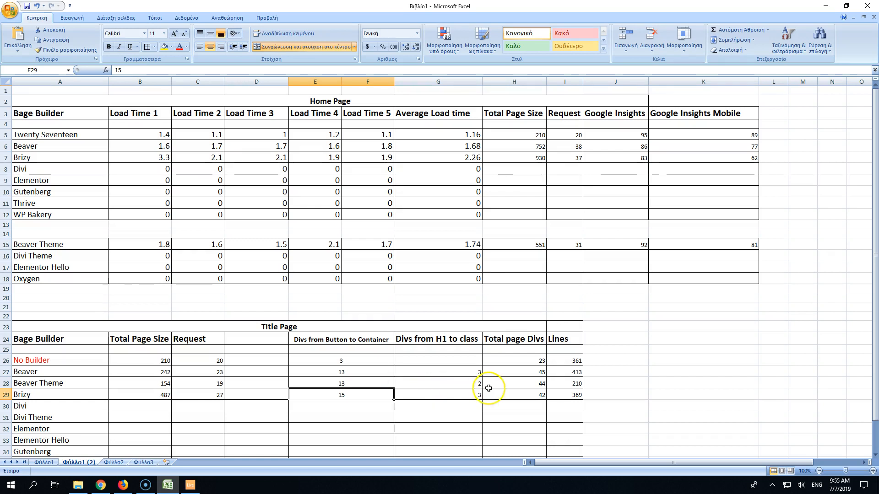
left_click(458, 394)
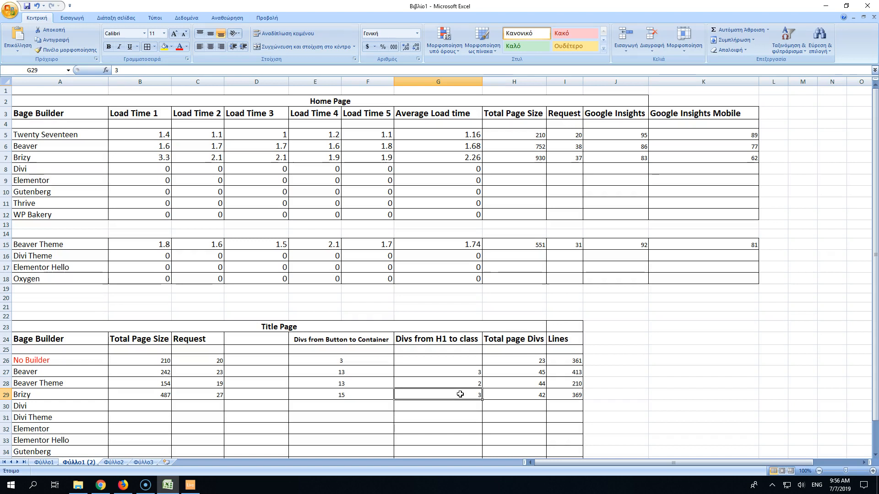
left_click(516, 396)
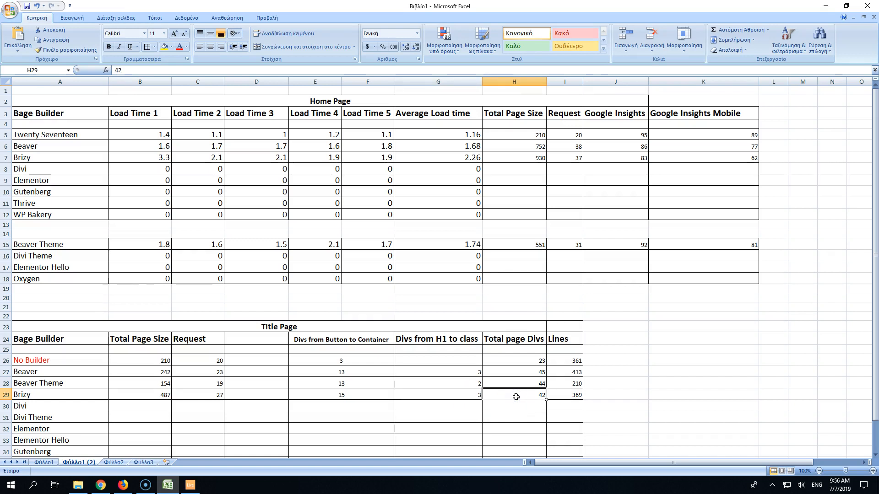
left_click(567, 397)
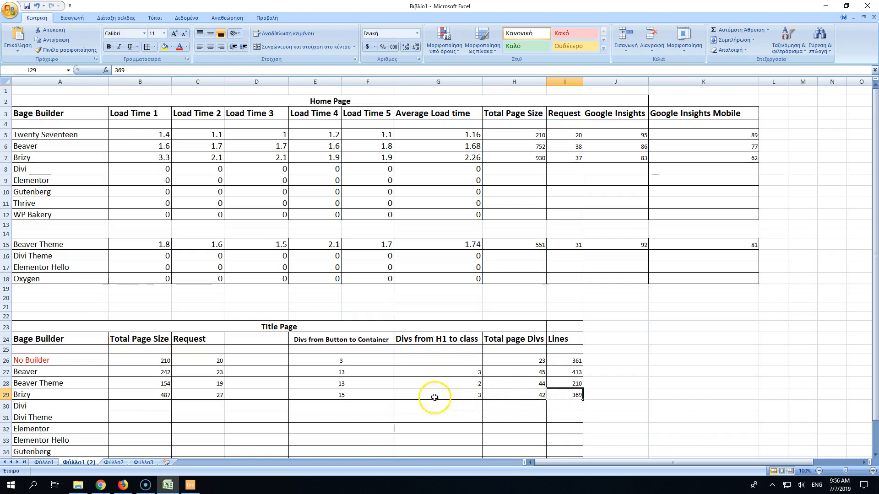
left_click(123, 485)
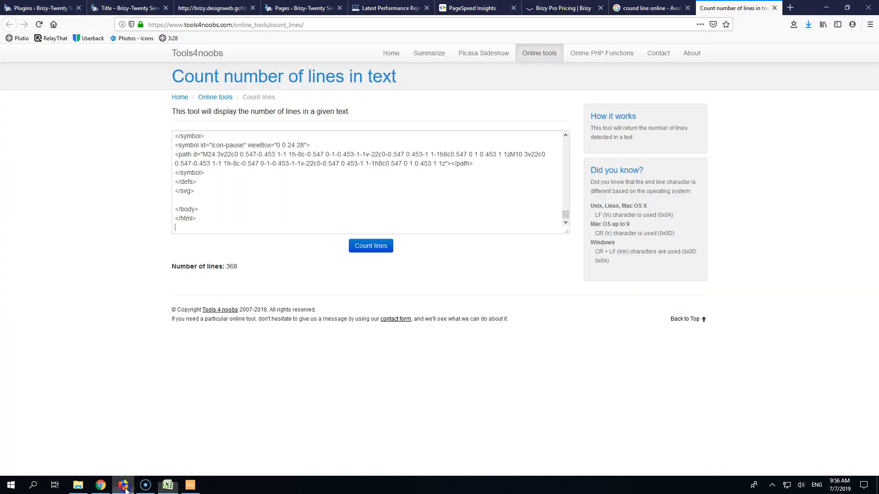
Open the published Title page in the Brizy editor
left_click(132, 8)
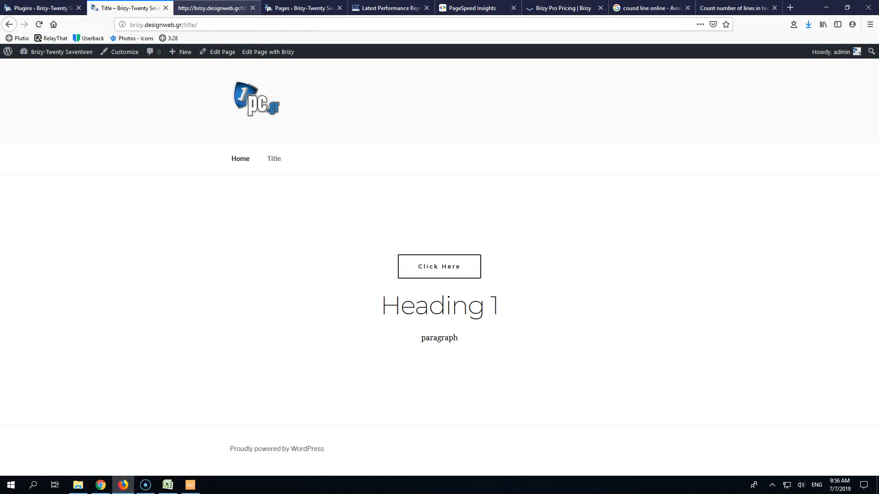
left_click(267, 52)
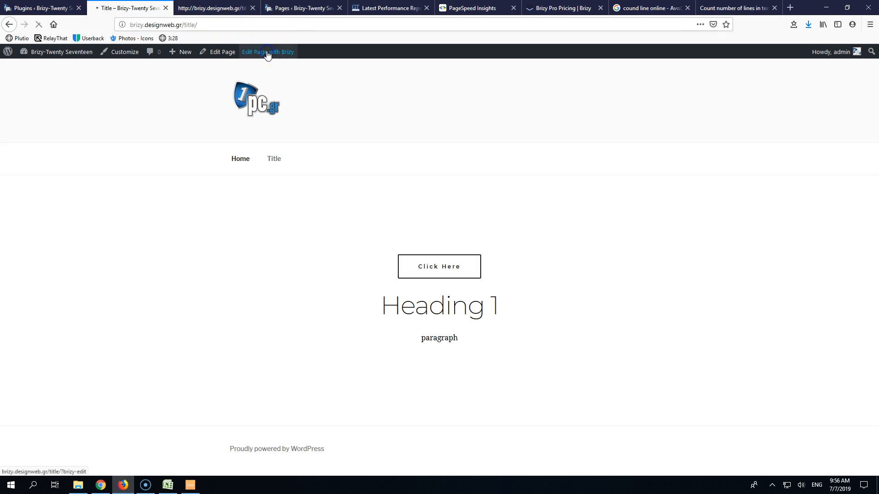
left_click(267, 52)
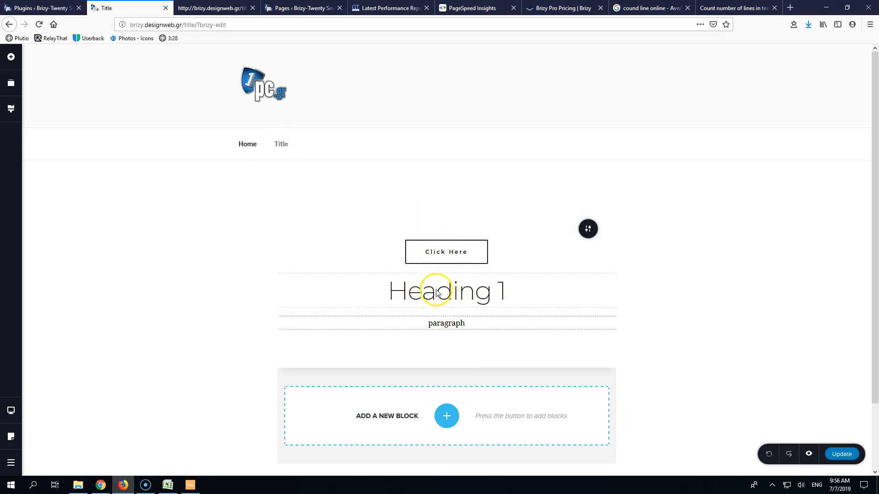
scroll("down", 3)
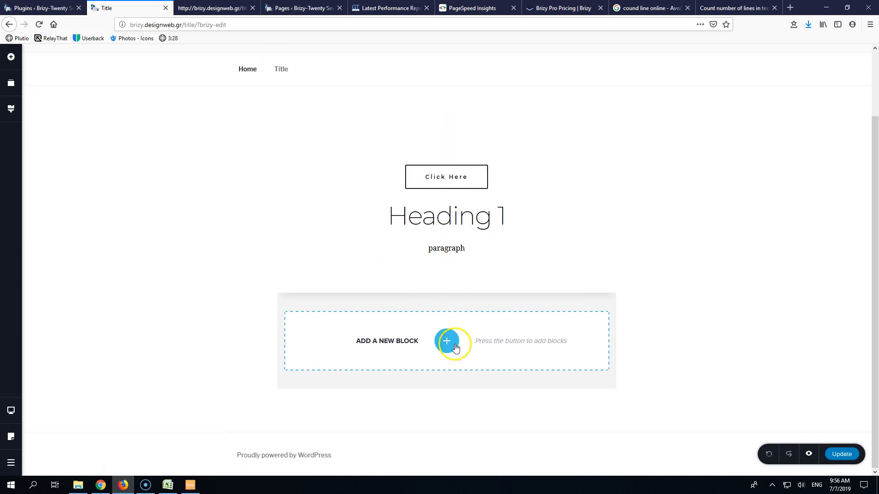
Insert a blank single-column block below the paragraph holding a Button element
left_click(446, 341)
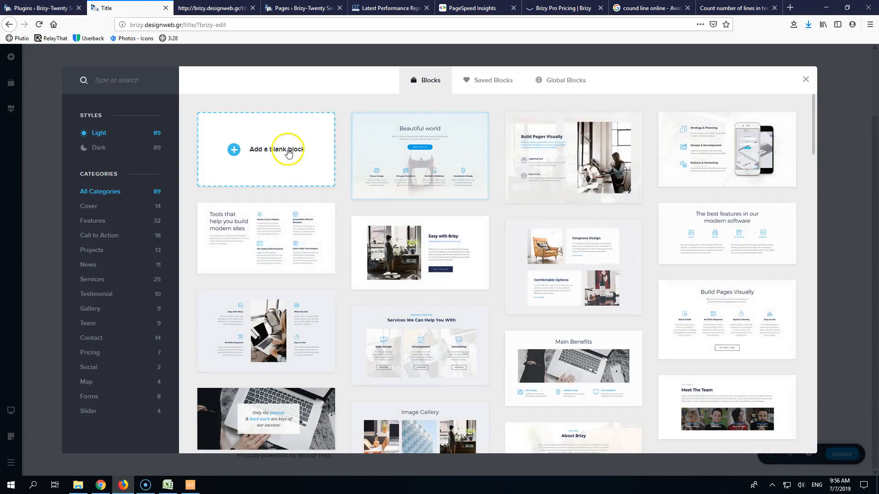
left_click(285, 149)
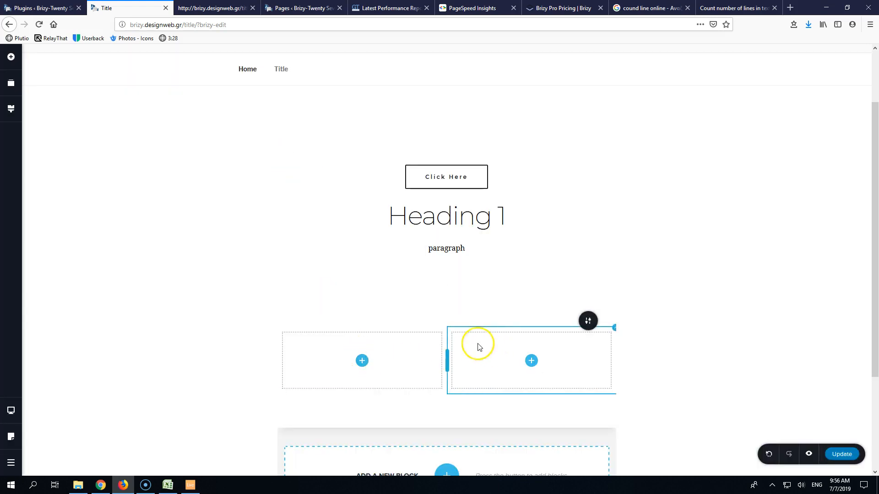
right_click(478, 343)
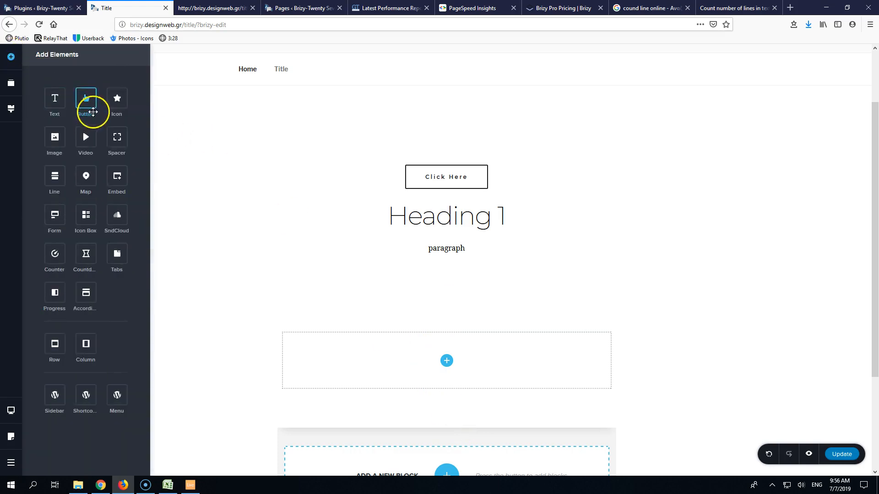
mouse_move(86, 101)
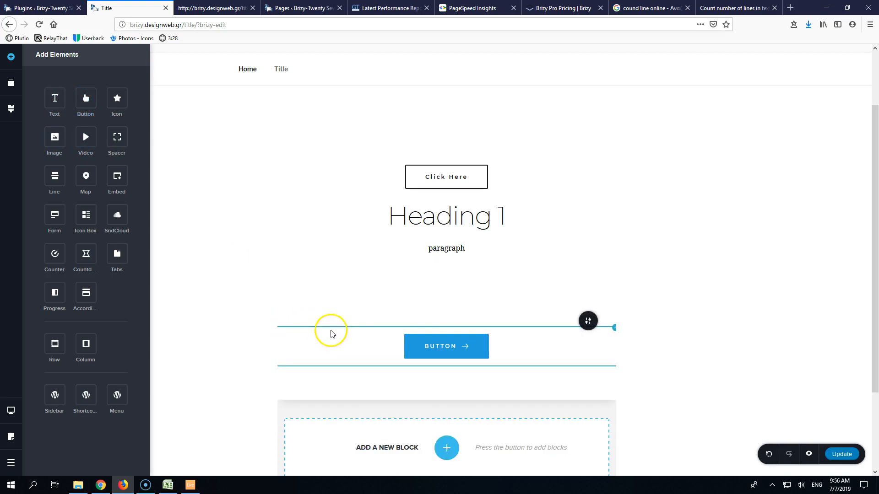
left_click(612, 329)
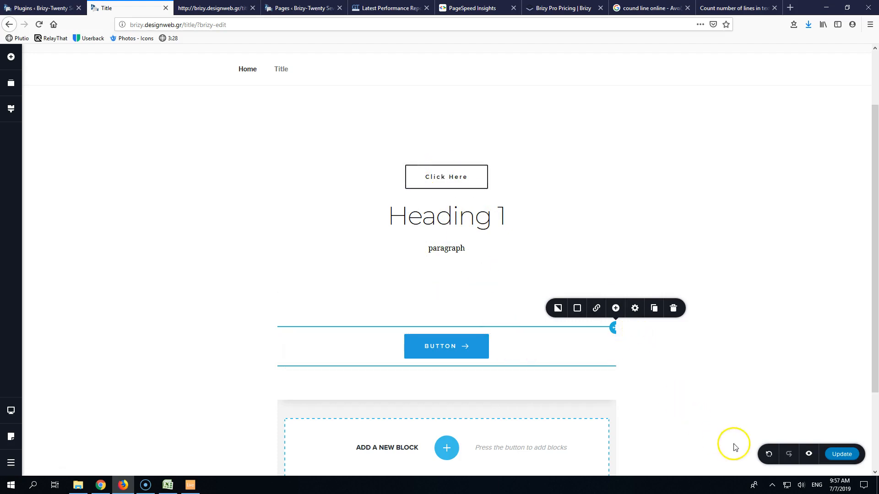
left_click(168, 485)
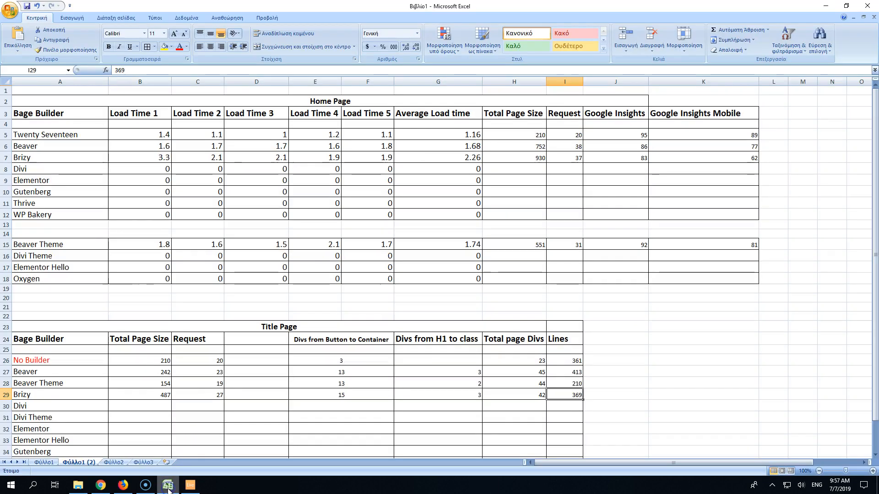
Recheck Brizy's divs count in E29, average load time formula and page size in H7
left_click(341, 395)
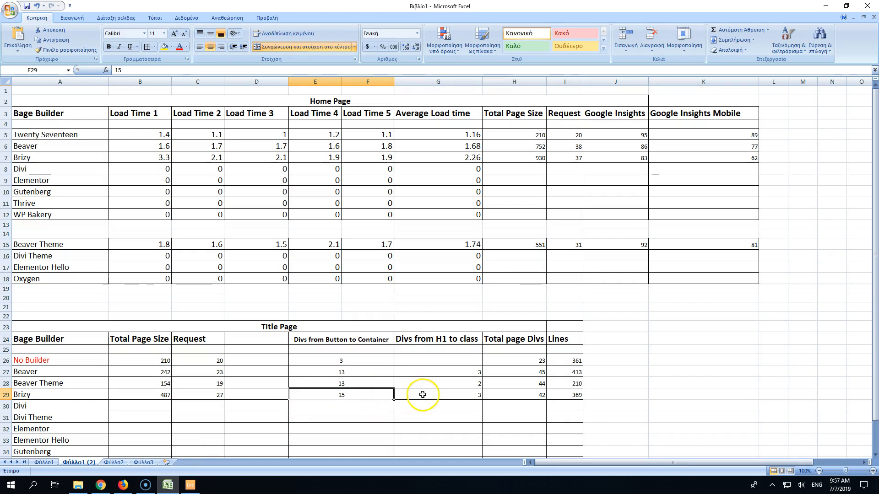
mouse_move(409, 281)
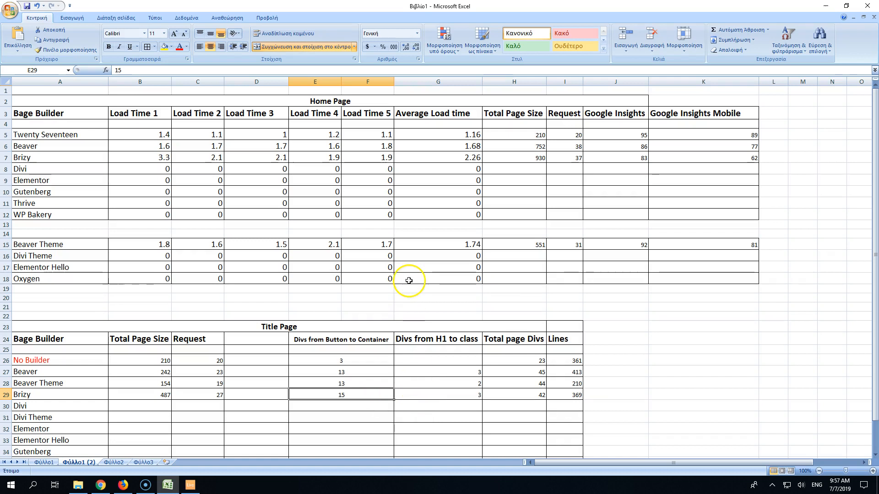
mouse_move(177, 395)
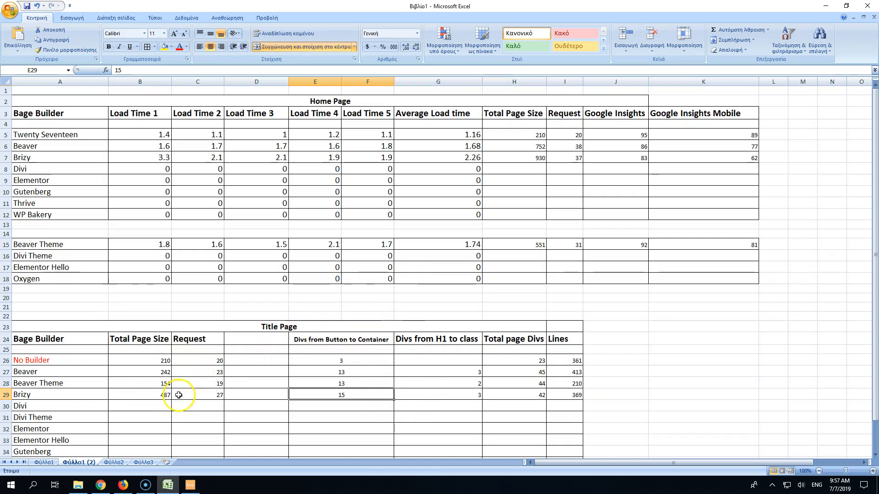
mouse_move(498, 114)
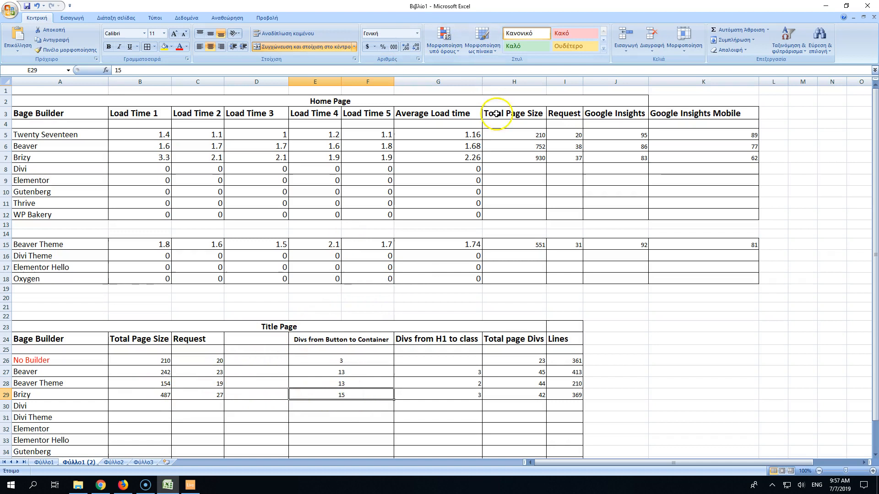
left_click(438, 157)
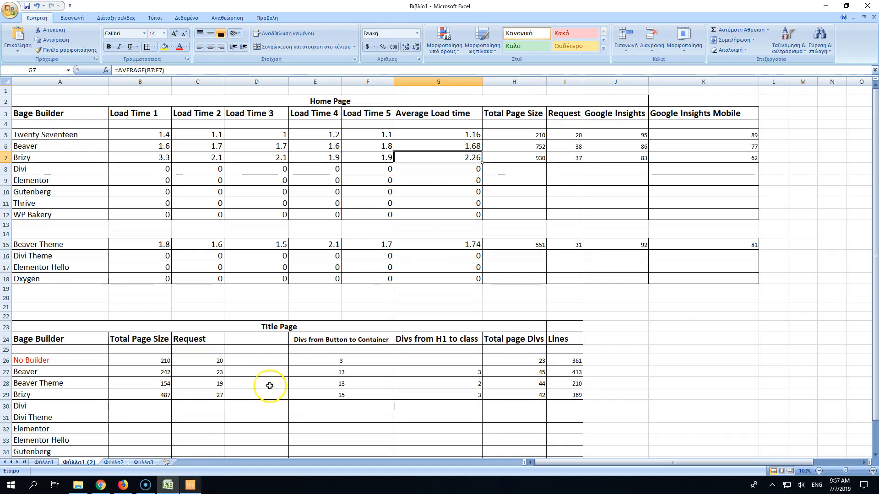
left_click(535, 157)
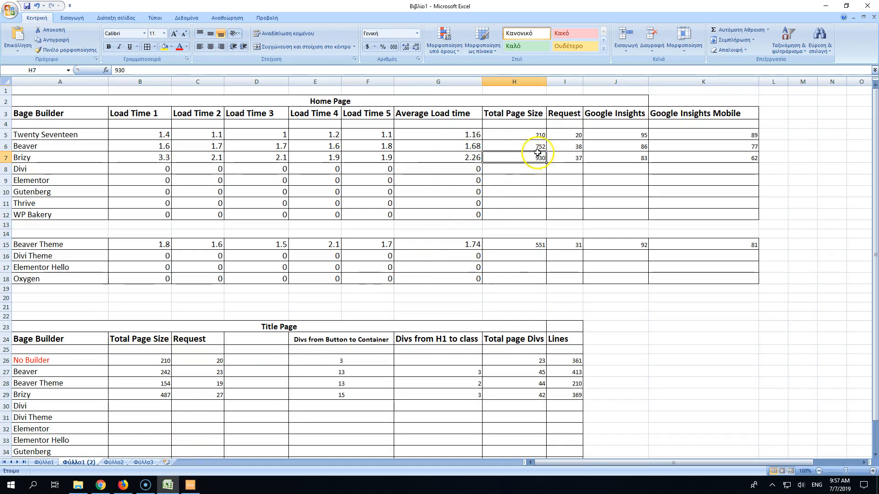
mouse_move(566, 155)
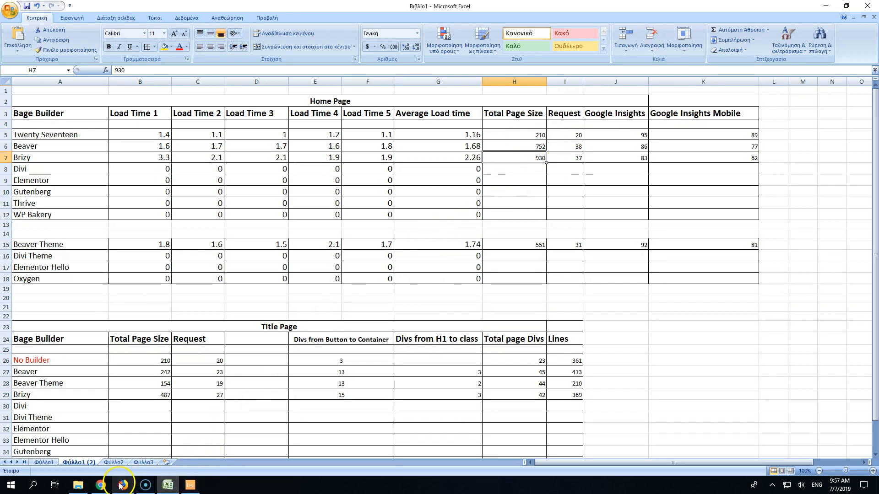
left_click(123, 485)
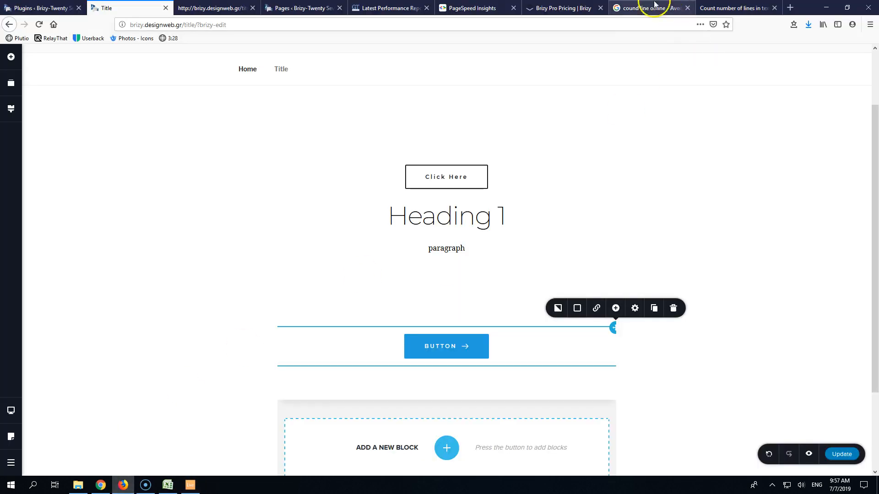
View Brizy Pro pricing ($49, $99, $299 Lifetime) and highlight the $299 Lifetime price
left_click(560, 8)
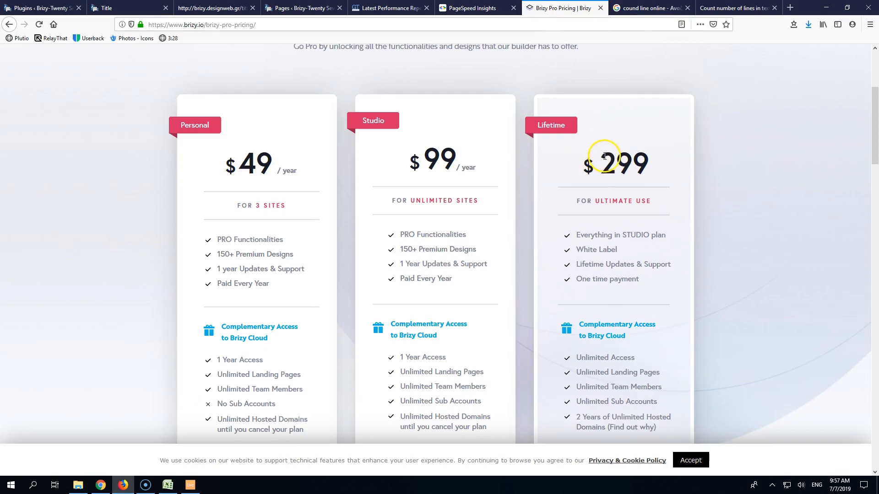
mouse_move(655, 168)
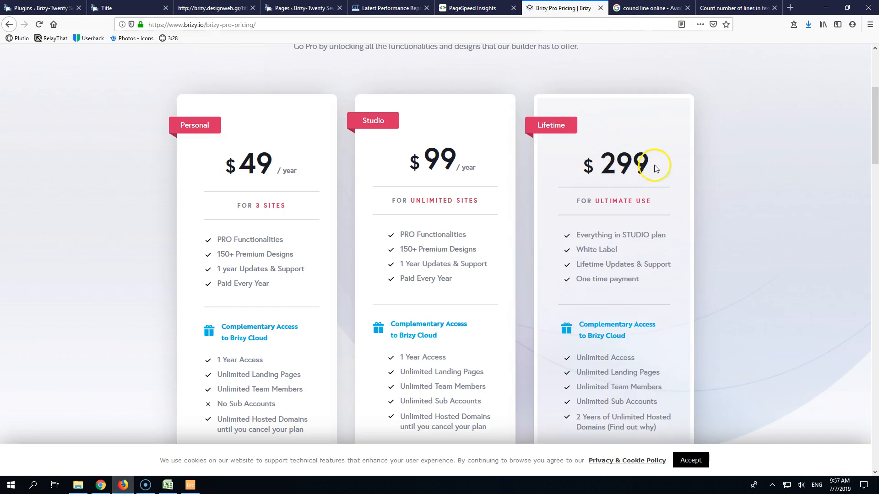
mouse_move(578, 144)
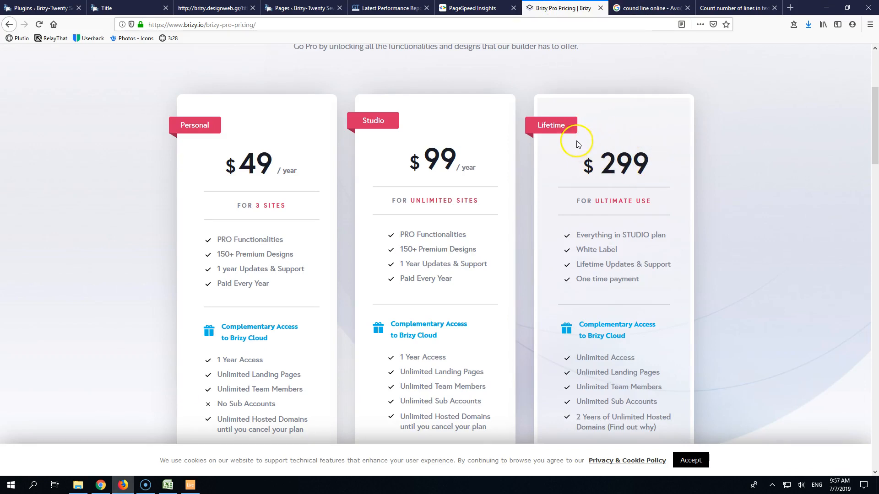
mouse_move(606, 159)
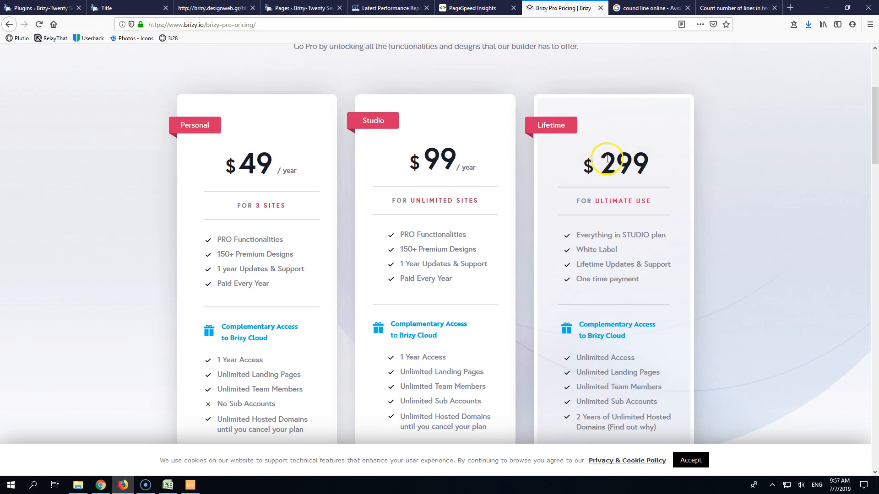
mouse_move(412, 120)
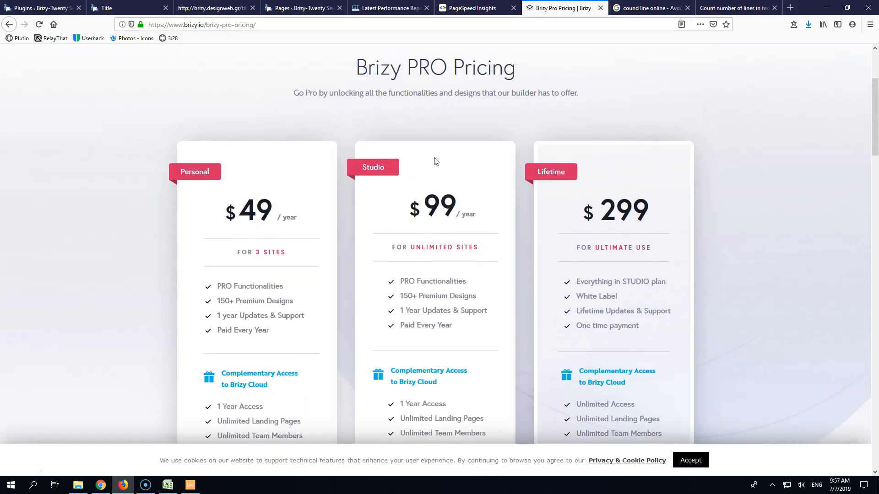
scroll("down", 3)
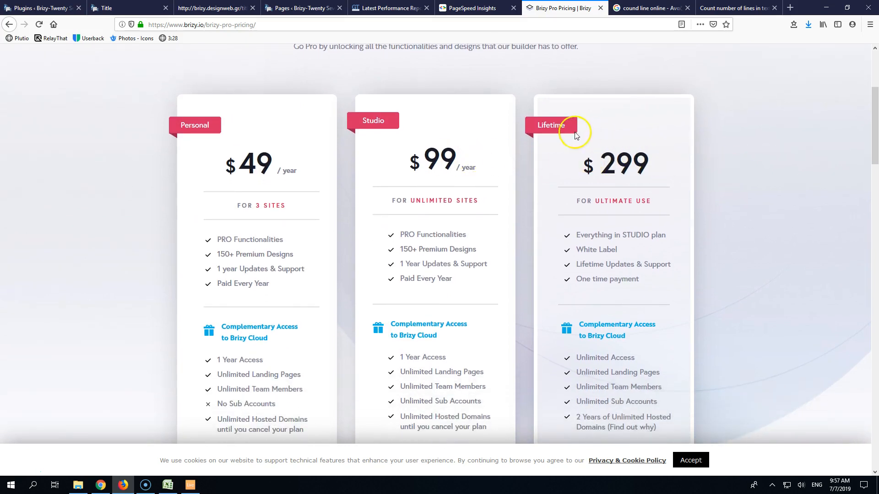
double_click(625, 164)
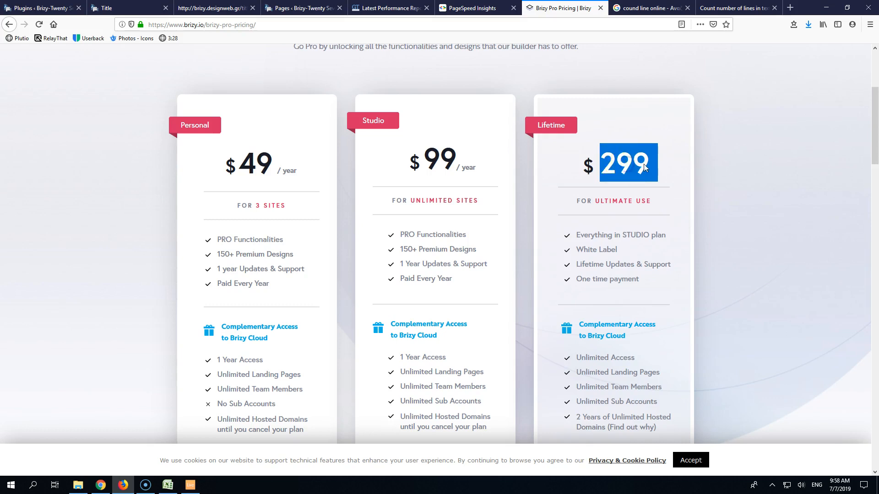
left_click(649, 166)
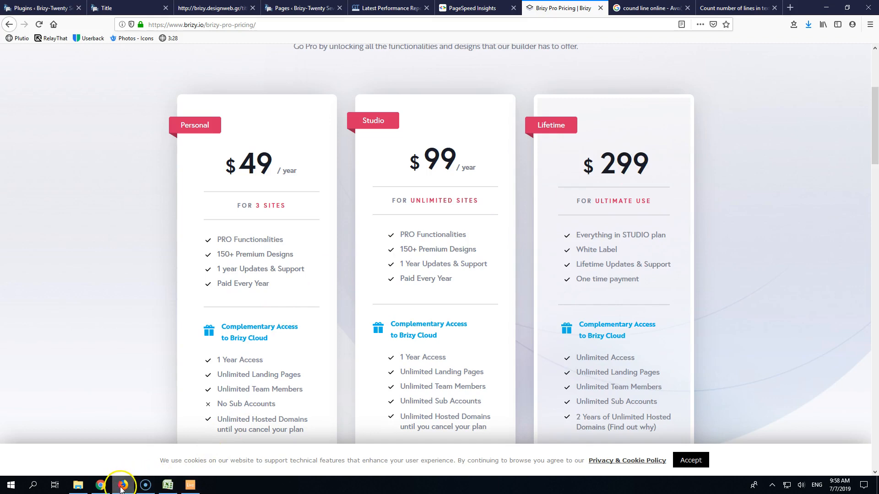
left_click(167, 485)
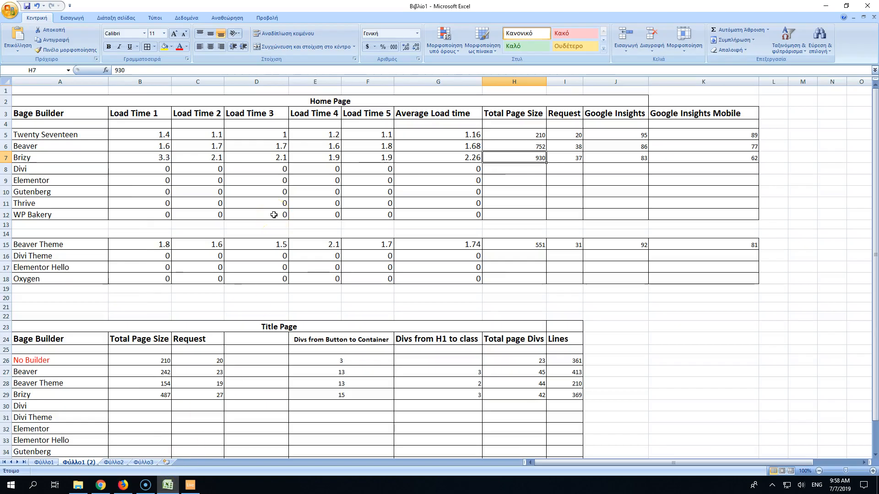
mouse_move(200, 189)
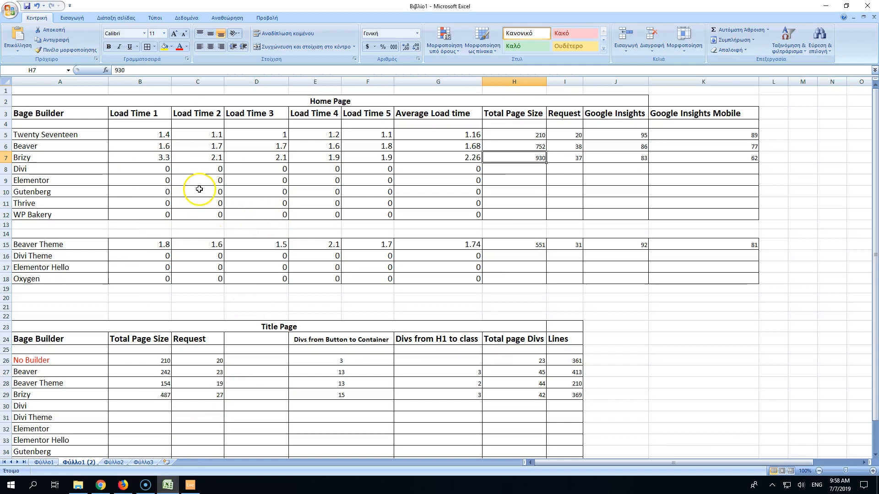
mouse_move(314, 161)
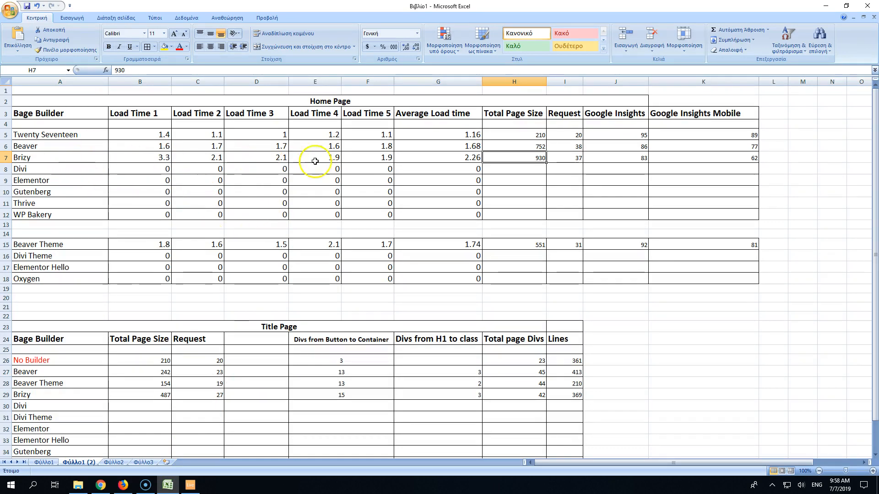
mouse_move(524, 275)
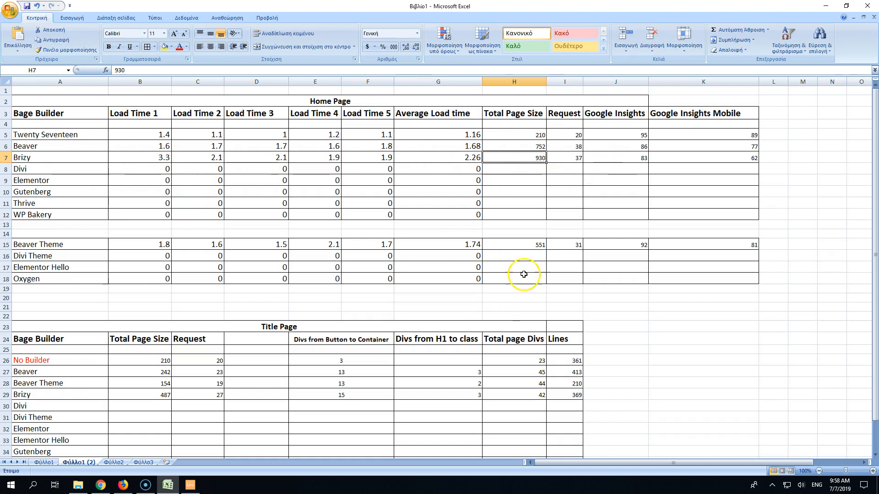